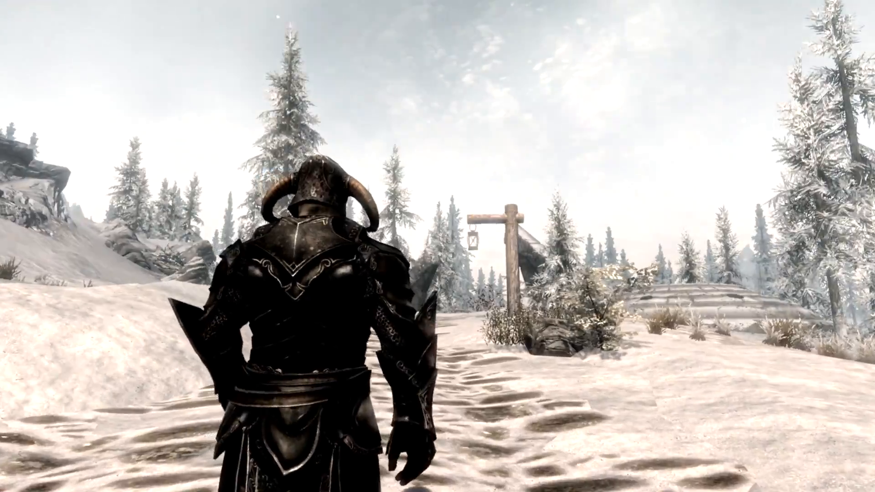
# Quit Skyrim from the game menu and return to Nexus Mod Manager's Mods list.
pyautogui.press('w')
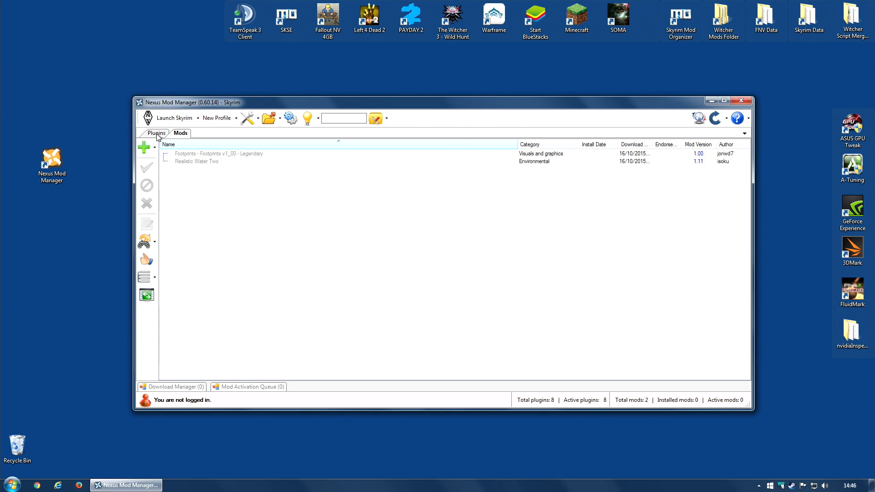
# Show the Plugins list with eight active plugins, Skyrim.esm through the HighResTexturePack files.
pyautogui.click(156, 133)
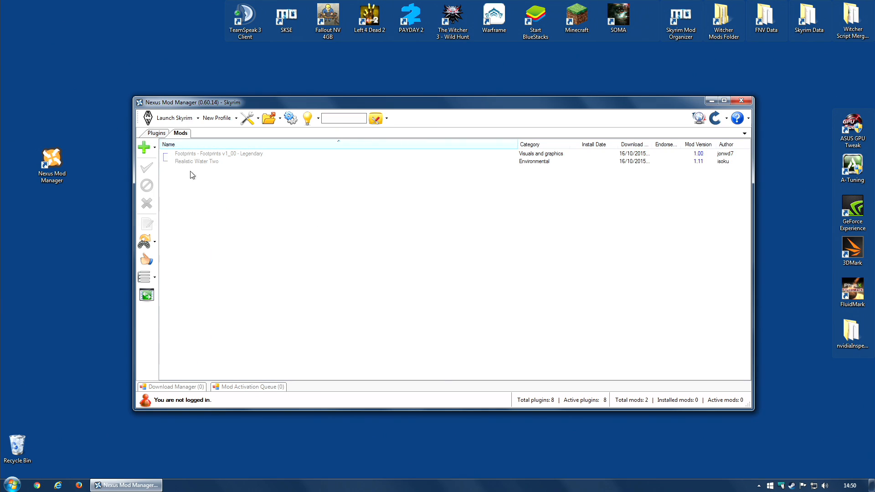
pyautogui.click(157, 133)
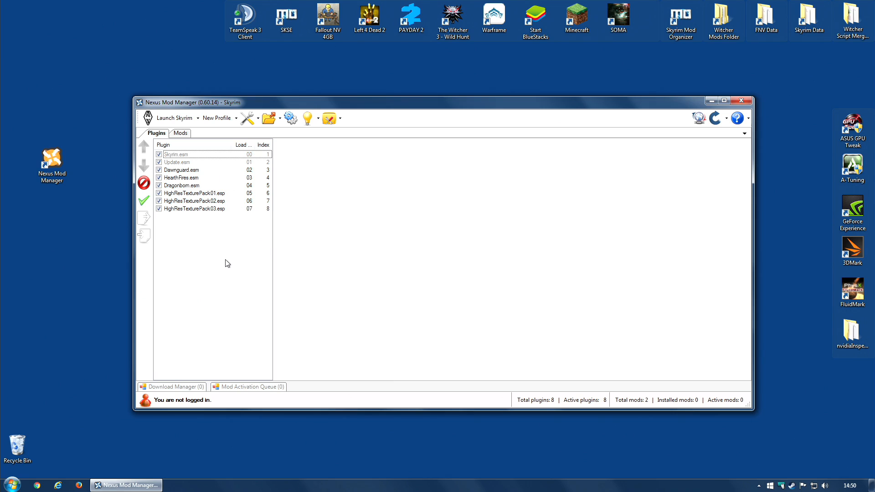
pyautogui.moveTo(200, 157)
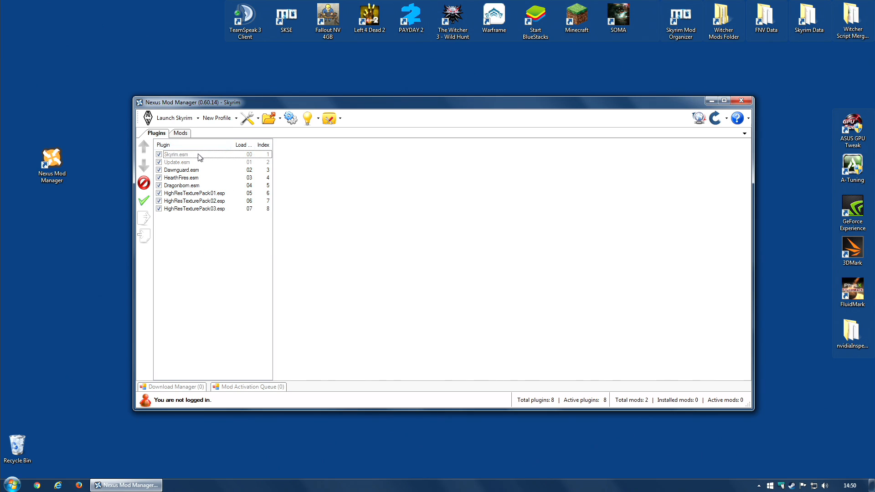
pyautogui.moveTo(187, 169)
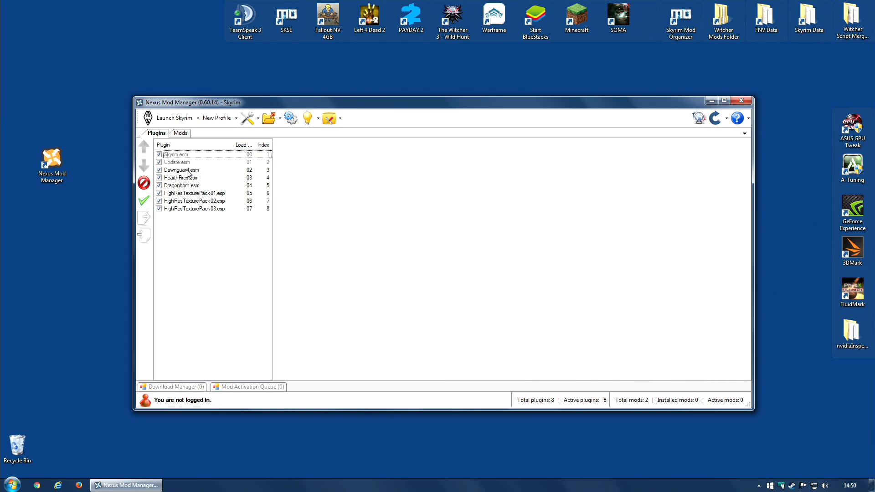
pyautogui.moveTo(215, 264)
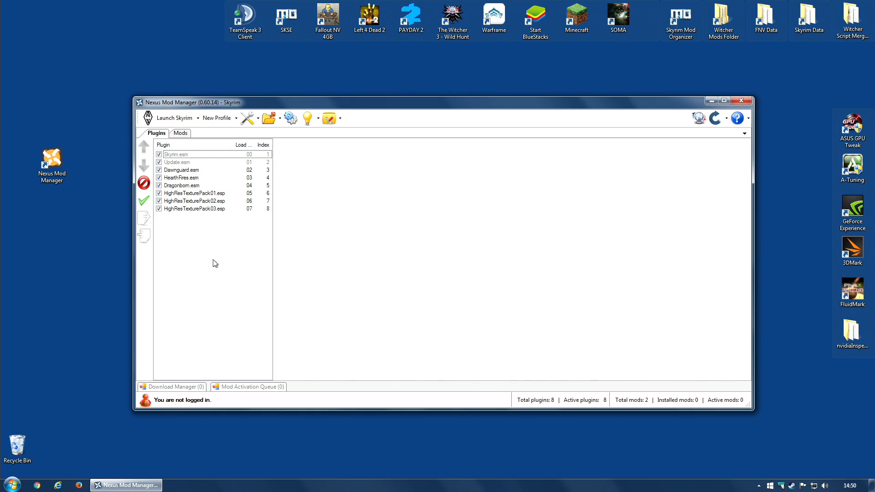
pyautogui.moveTo(217, 261)
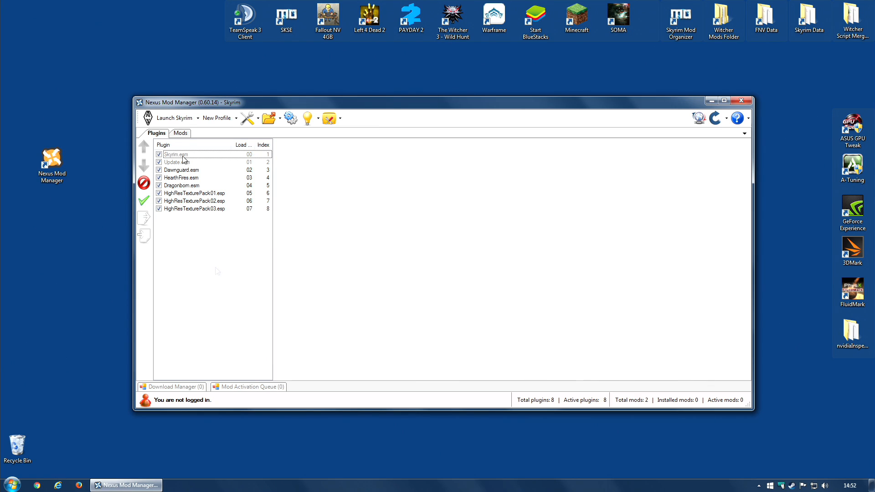
# Activate the Footprints mod and confirm Footprints.esp appears at load position 08.
pyautogui.click(180, 132)
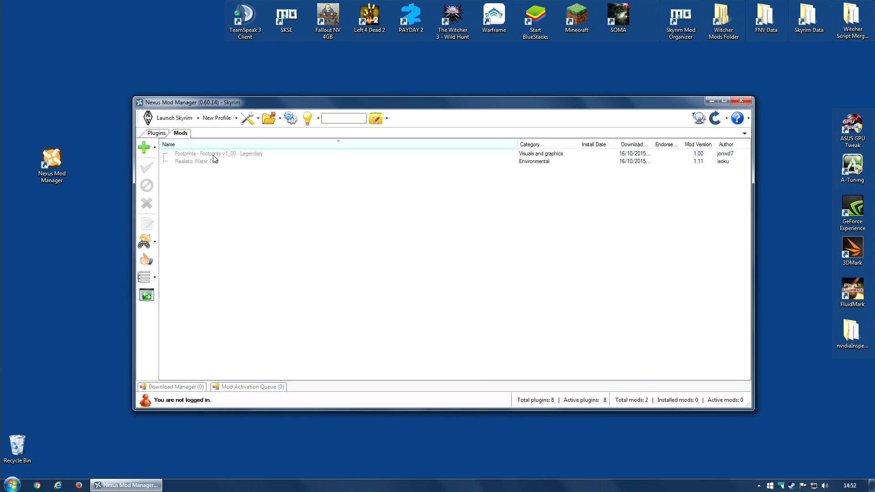
pyautogui.click(218, 154)
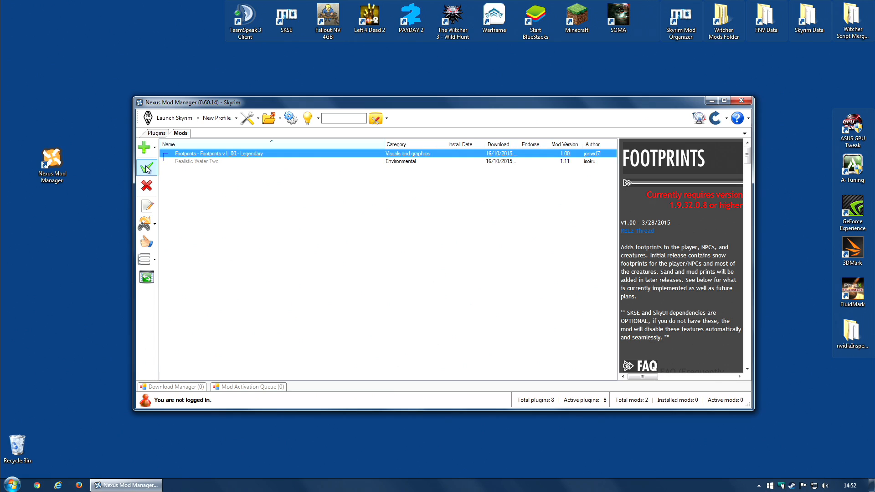
pyautogui.click(147, 167)
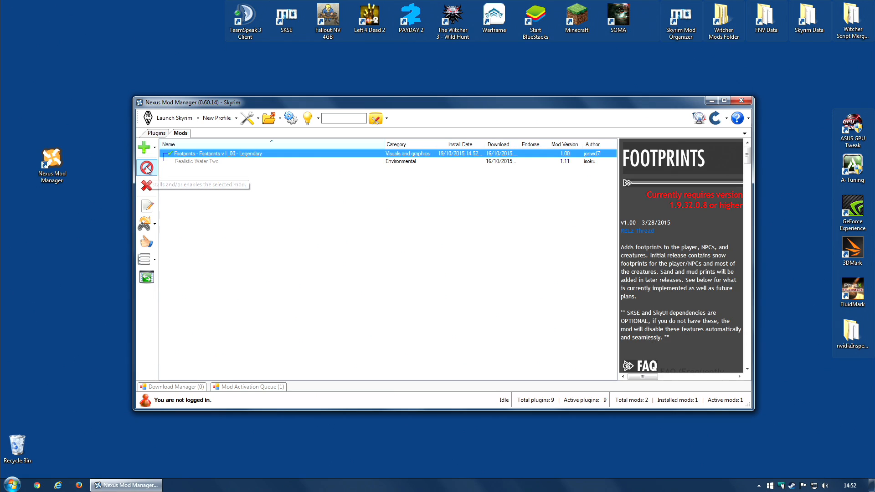
pyautogui.click(157, 134)
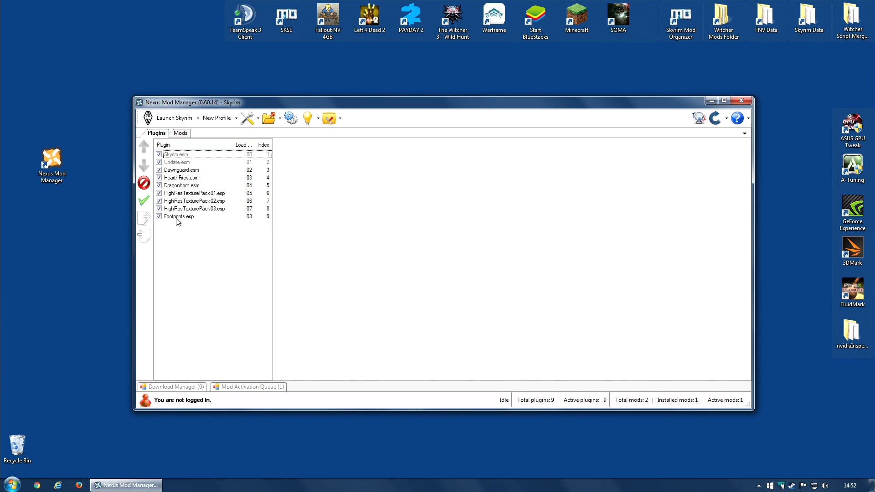
pyautogui.moveTo(228, 223)
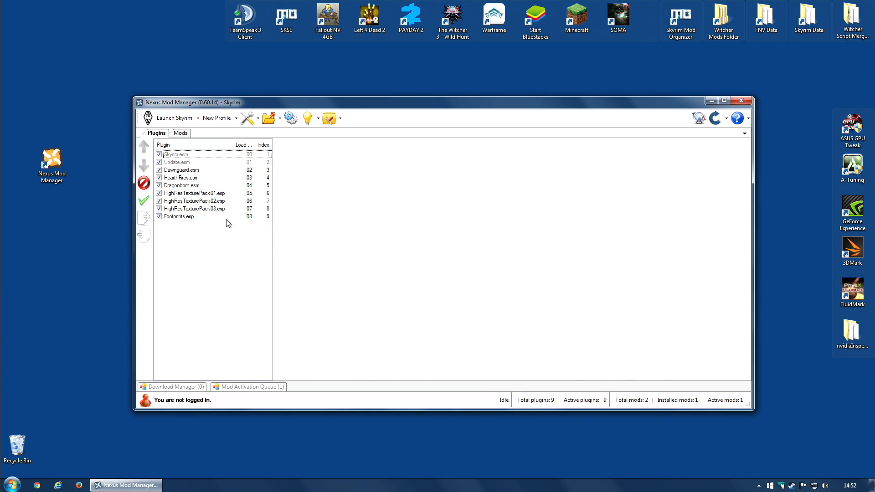
# Start the Skyrim launcher from Nexus Mod Manager, then close it again.
pyautogui.click(174, 117)
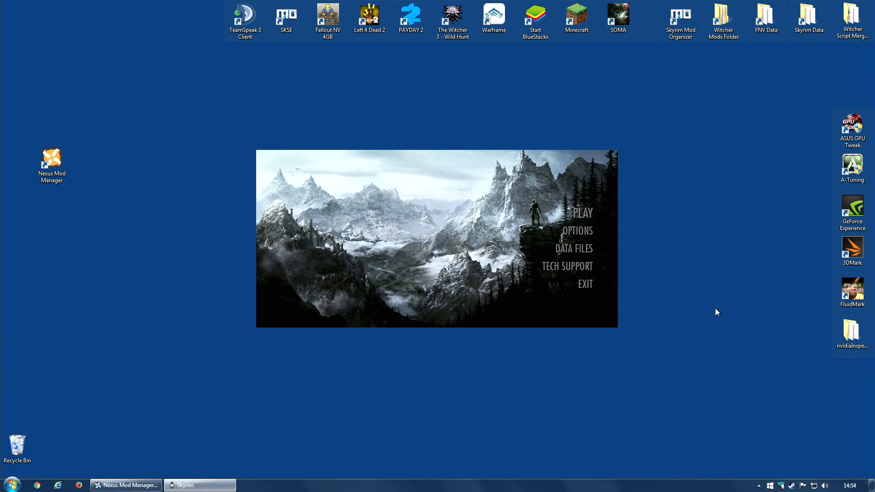
pyautogui.moveTo(578, 258)
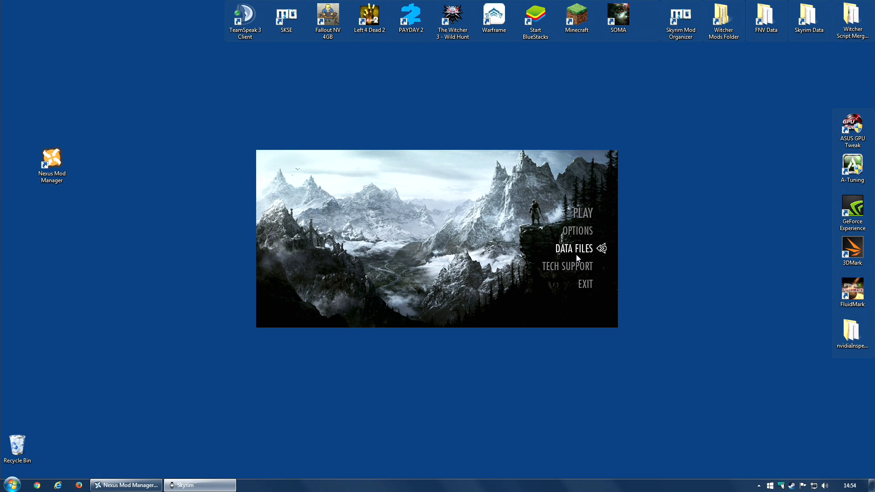
pyautogui.click(567, 249)
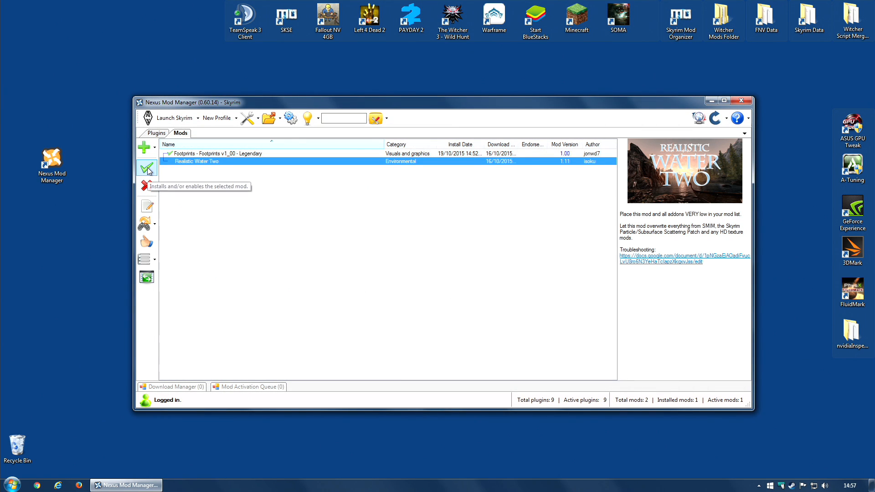
# Install Realistic Water Two with Legendary, wave and extra add-ons, giving thirteen active plugins.
pyautogui.click(146, 169)
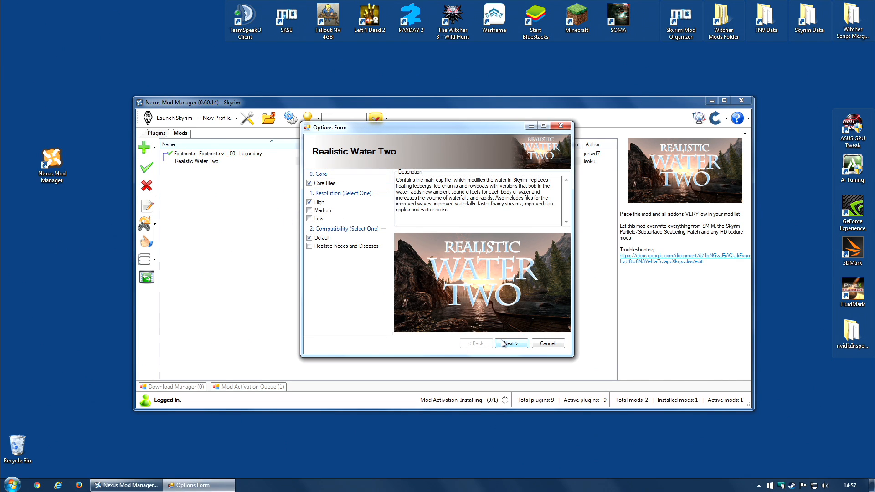
pyautogui.click(510, 343)
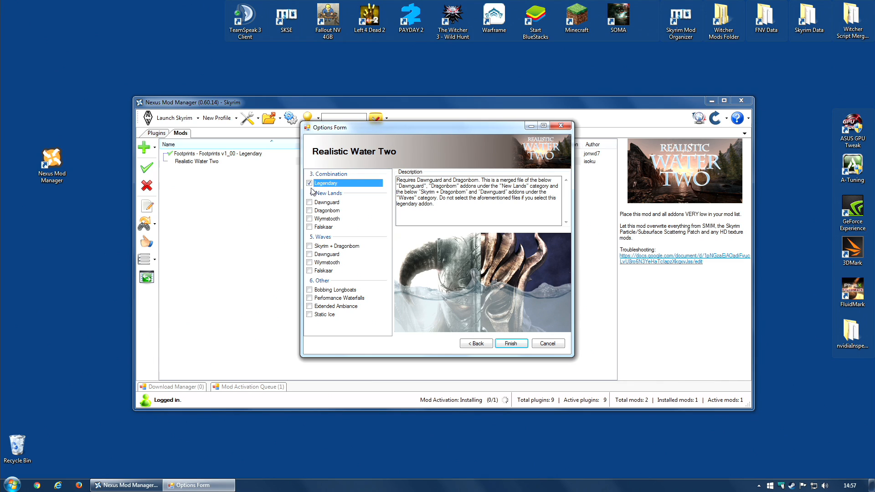
pyautogui.click(310, 246)
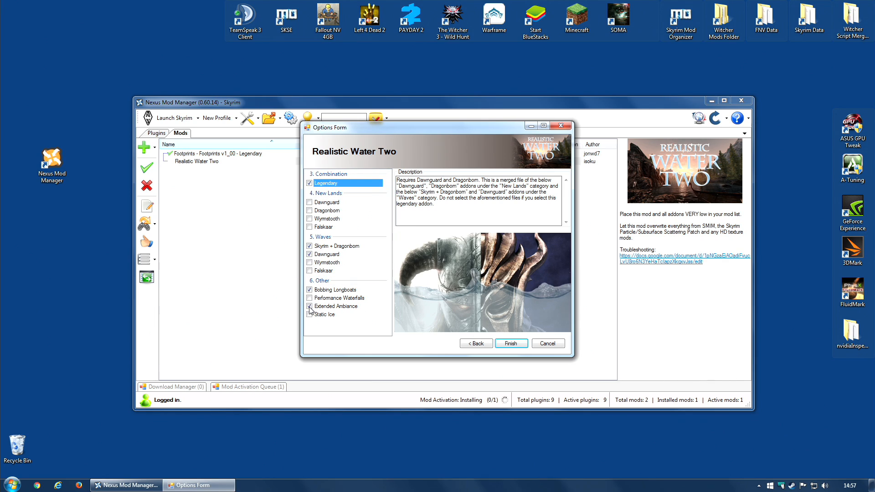
pyautogui.click(511, 344)
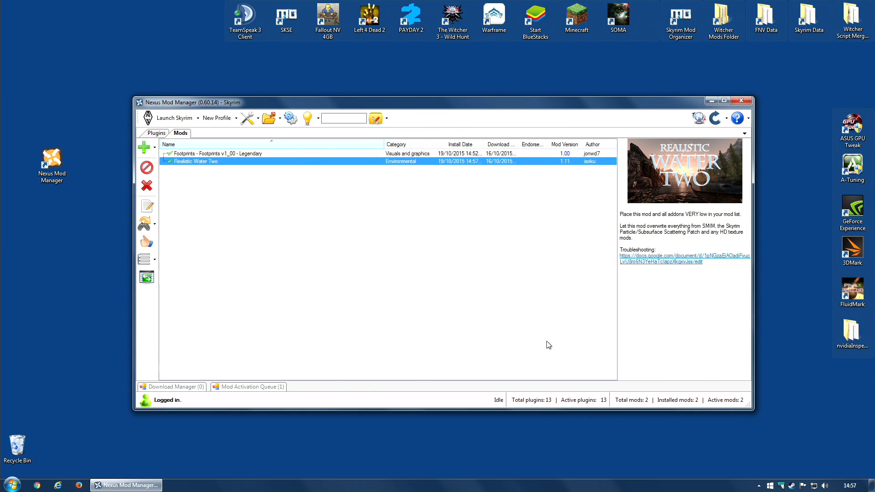
# Untick Footprints.esp in the Plugins list, leaving twelve plugins active.
pyautogui.click(157, 132)
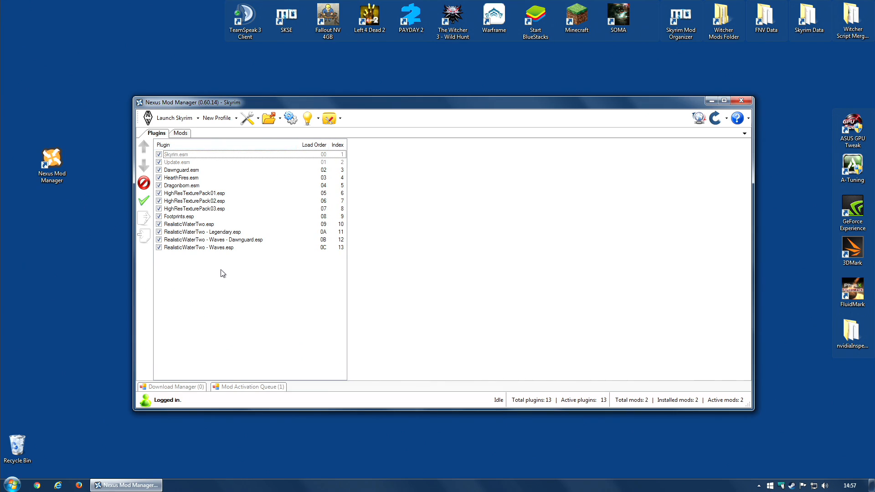
pyautogui.moveTo(192, 227)
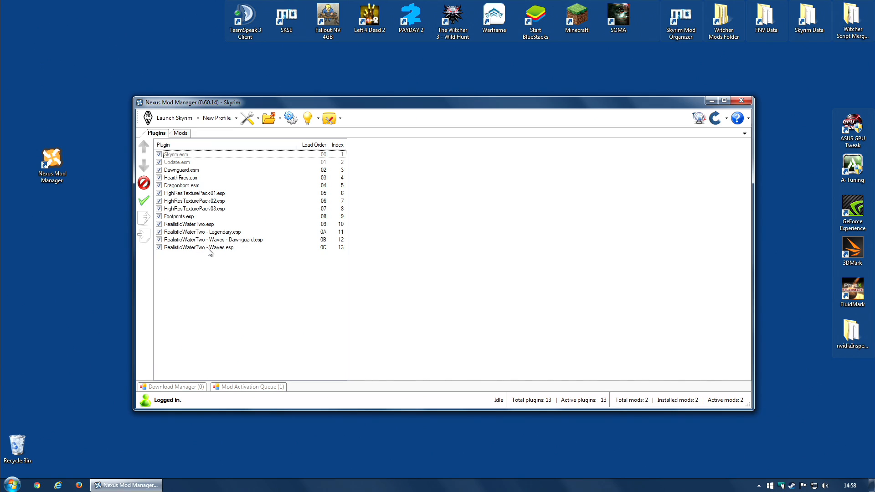
pyautogui.moveTo(195, 271)
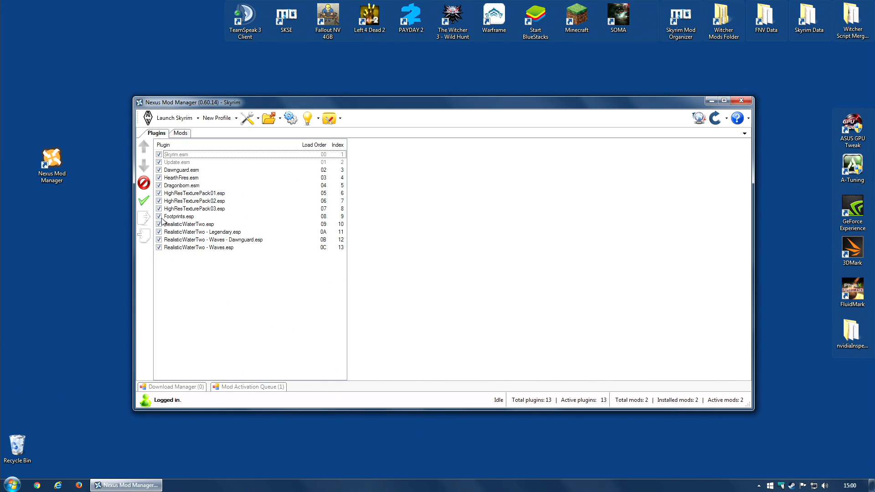
pyautogui.click(159, 216)
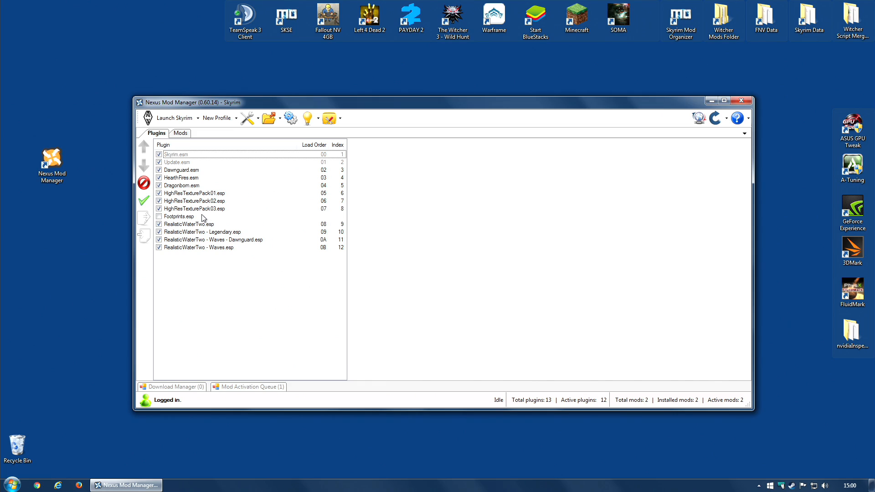
pyautogui.moveTo(274, 313)
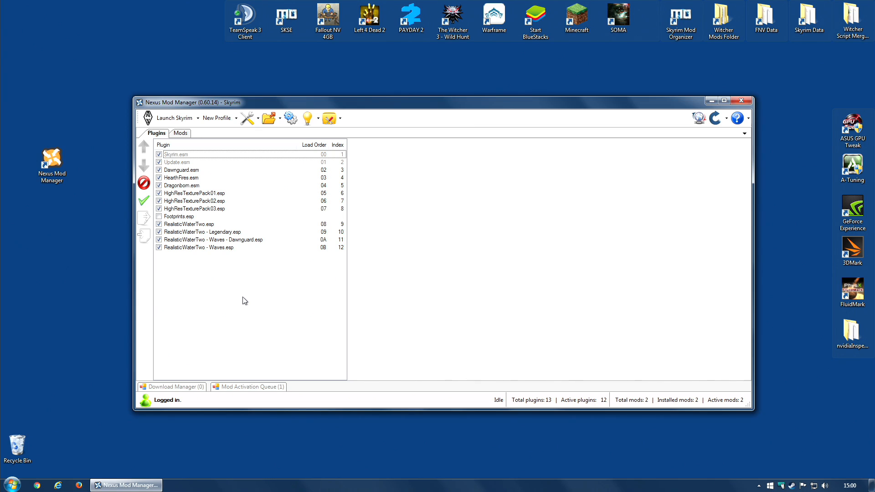
# Re-enable Footprints.esp and return to the Plugins list showing thirteen active plugins.
pyautogui.click(159, 216)
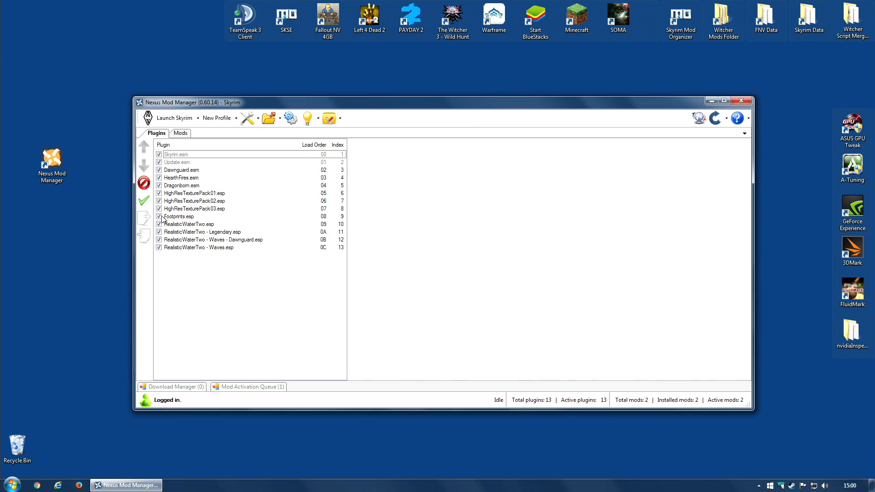
pyautogui.click(180, 132)
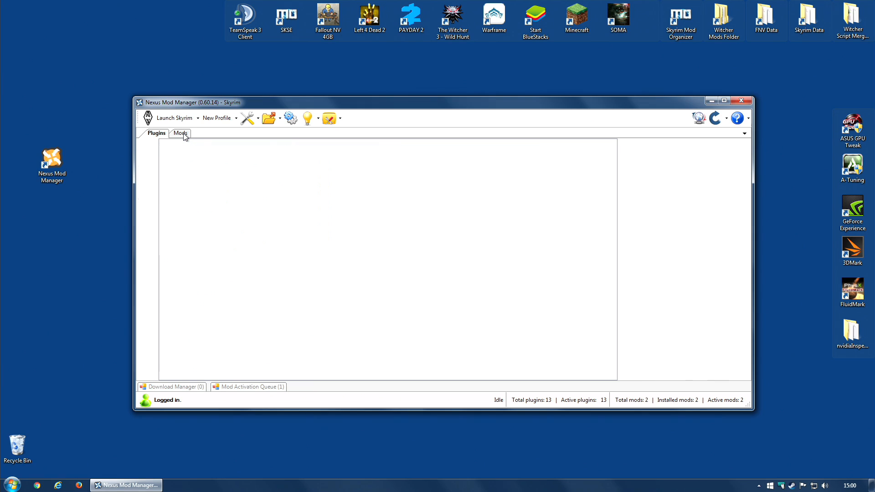
pyautogui.click(179, 134)
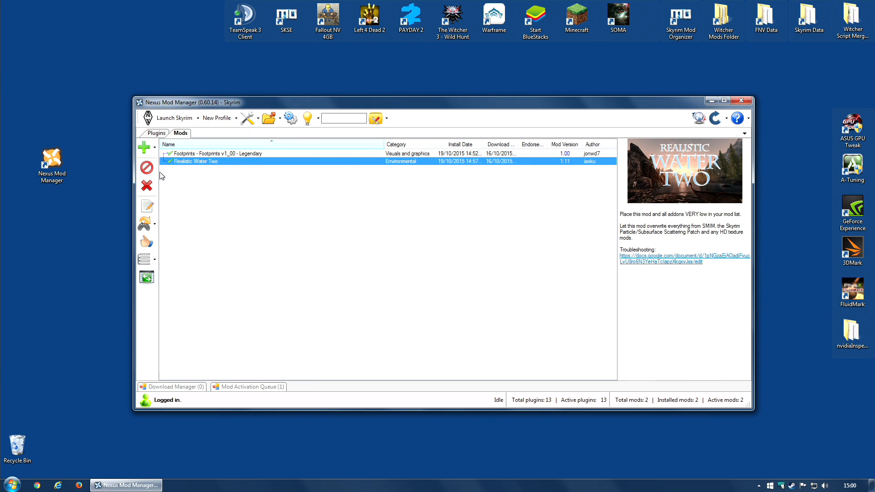
pyautogui.moveTo(147, 168)
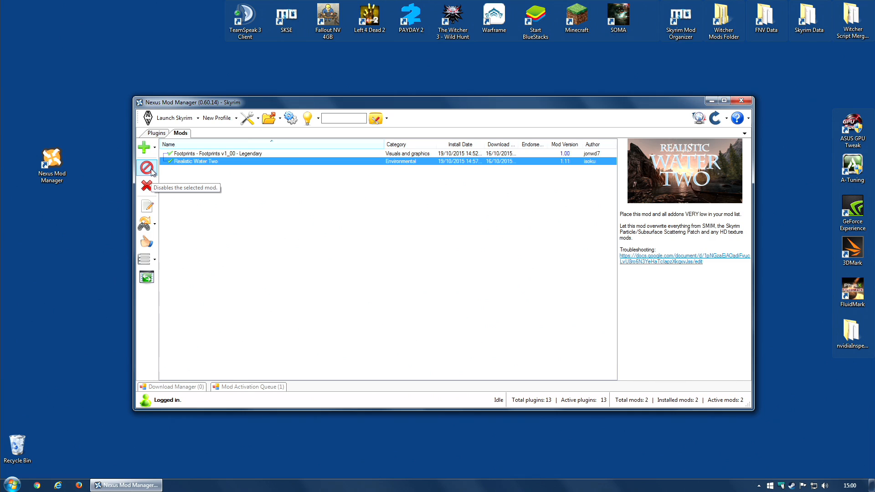
pyautogui.click(157, 133)
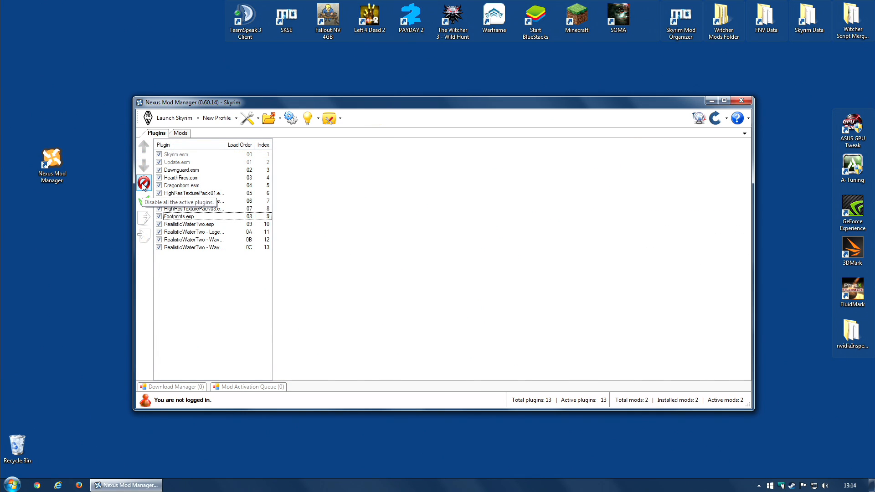
pyautogui.click(144, 183)
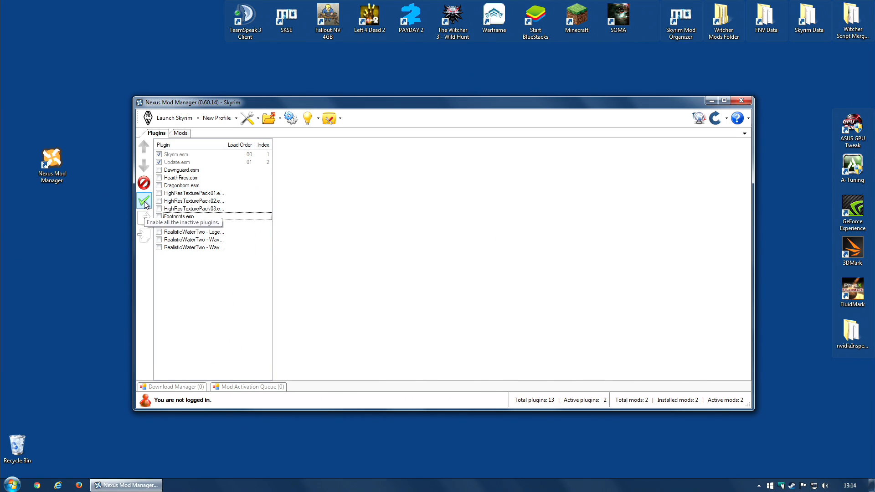
pyautogui.click(144, 201)
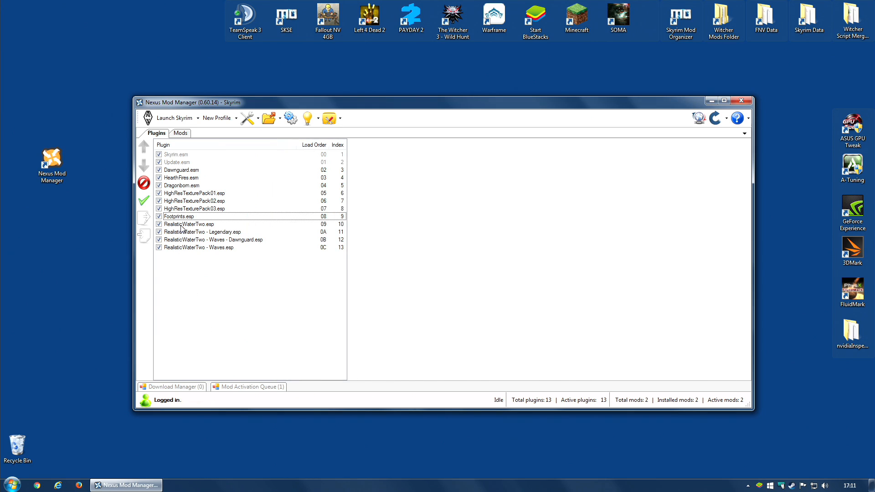
# Select Footprints.esp to view author jonwd7, its description and four master files.
pyautogui.click(189, 216)
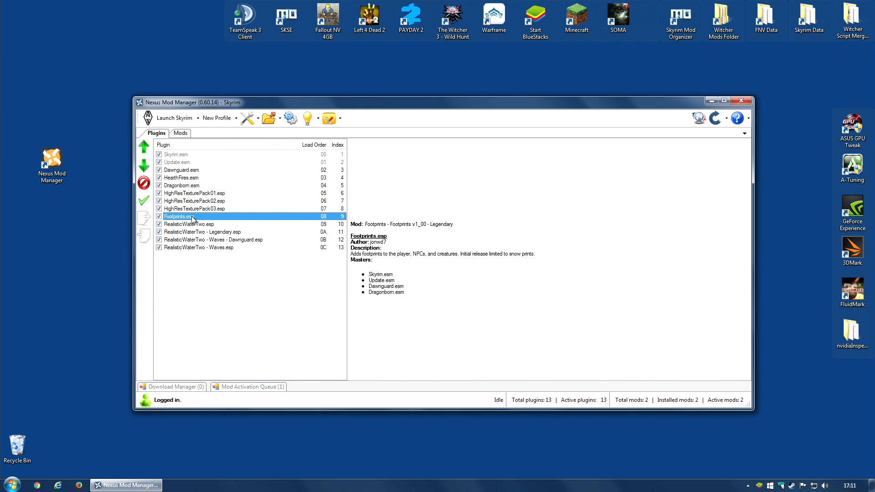
pyautogui.moveTo(545, 333)
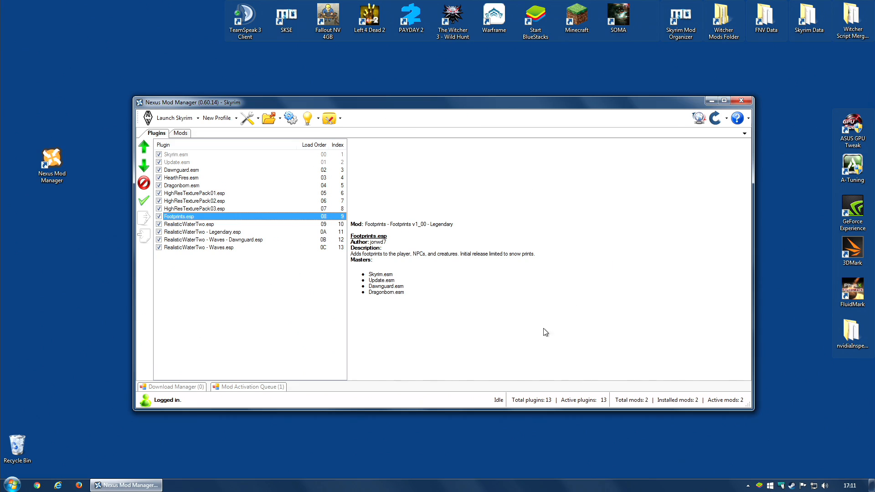
pyautogui.moveTo(384, 274)
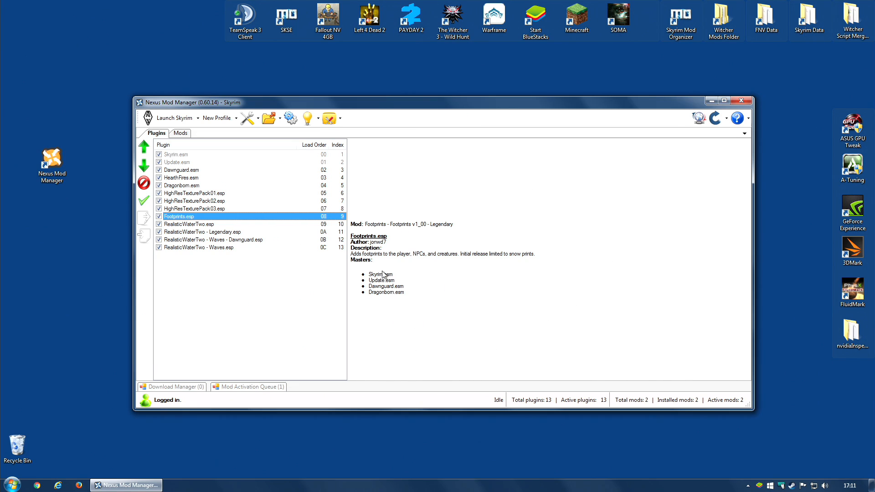
pyautogui.moveTo(450, 232)
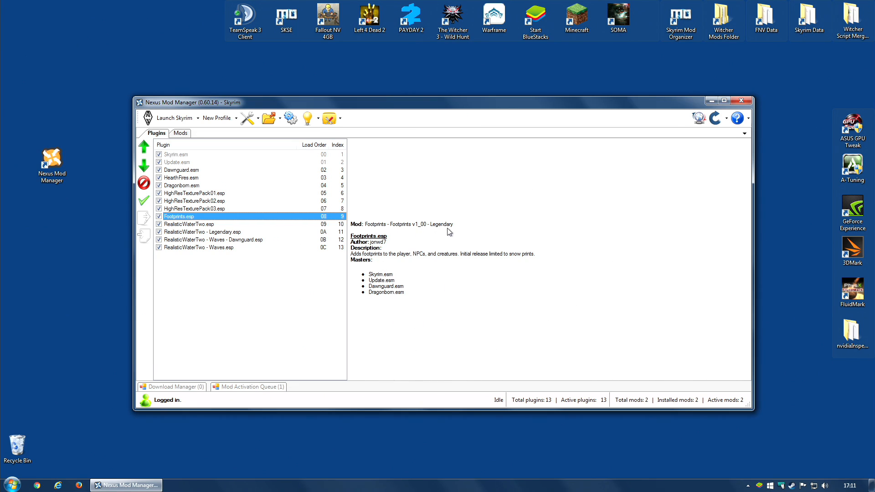
pyautogui.moveTo(363, 251)
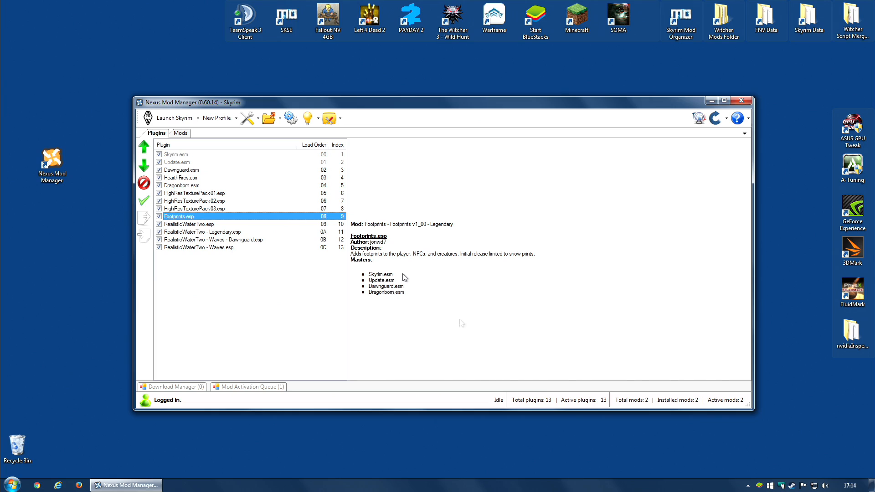
pyautogui.moveTo(310, 229)
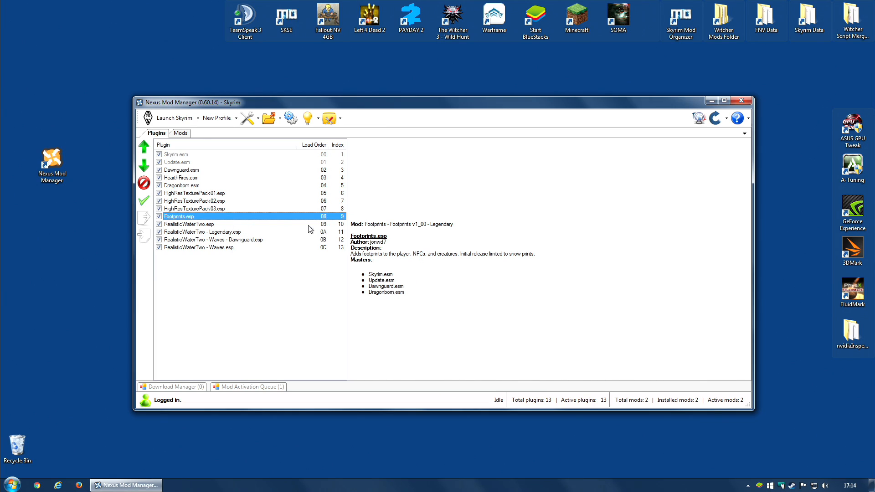
pyautogui.moveTo(426, 283)
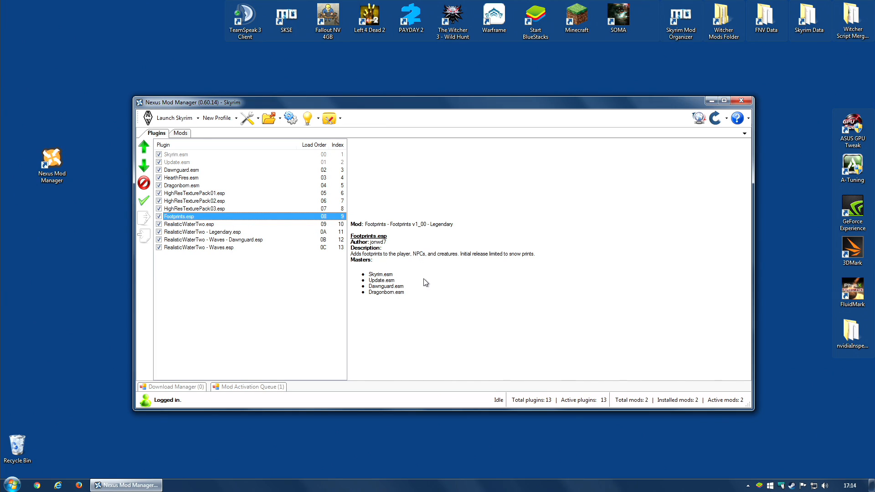
pyautogui.moveTo(389, 291)
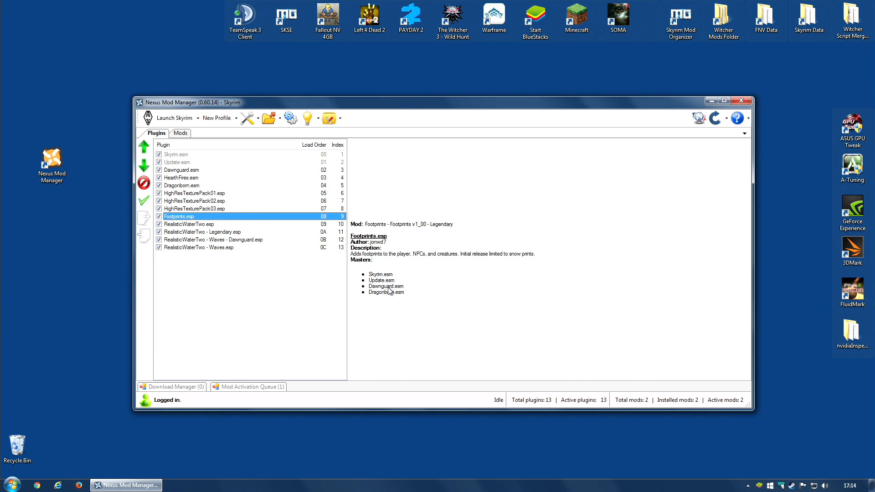
pyautogui.moveTo(197, 221)
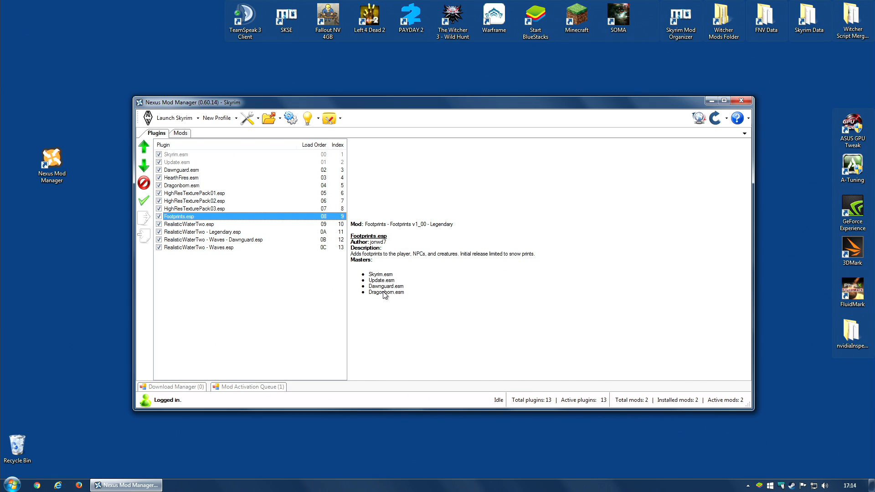
# Select RealisticWaterTwo - Waves.esp to see author isoku and its four masters.
pyautogui.click(197, 247)
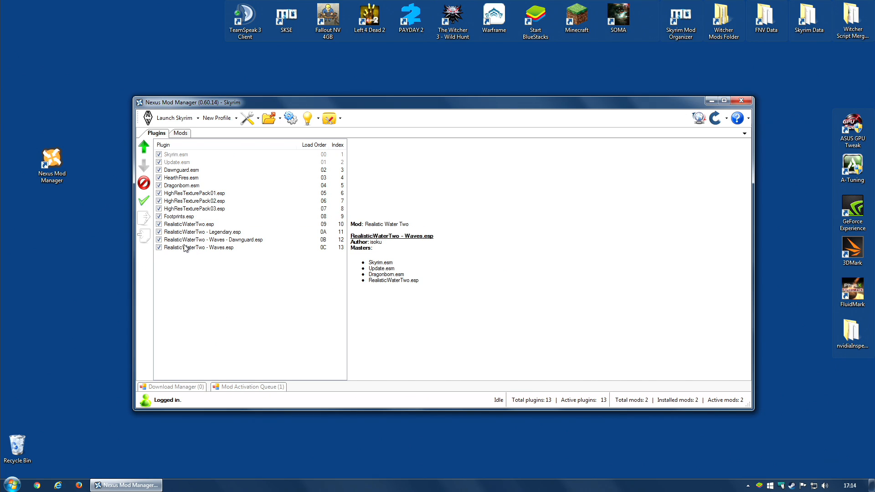
pyautogui.click(197, 247)
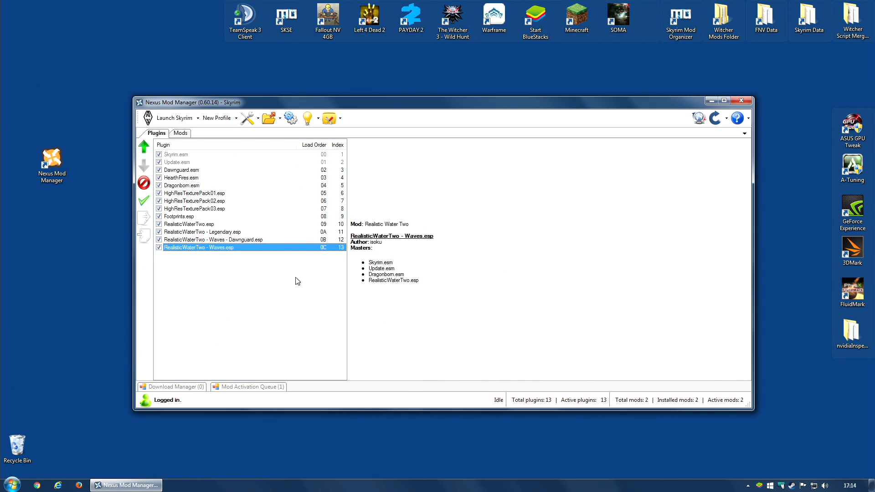
pyautogui.moveTo(420, 288)
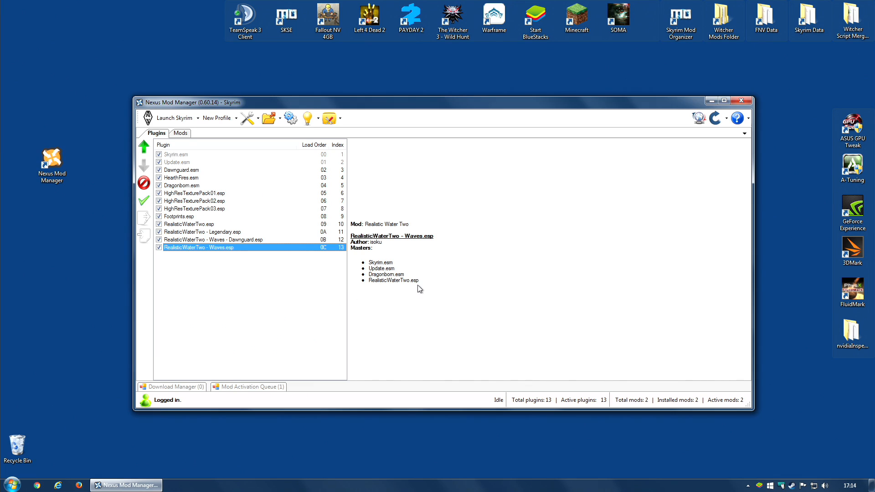
pyautogui.moveTo(368, 288)
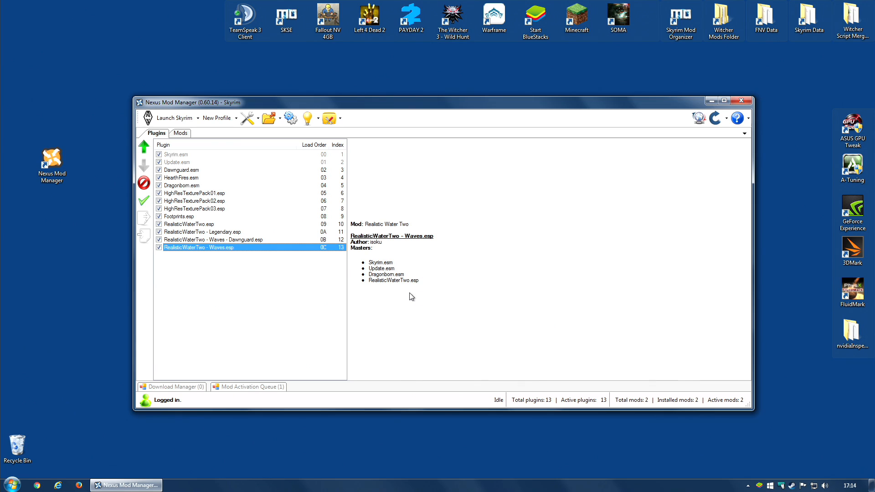
pyautogui.moveTo(413, 269)
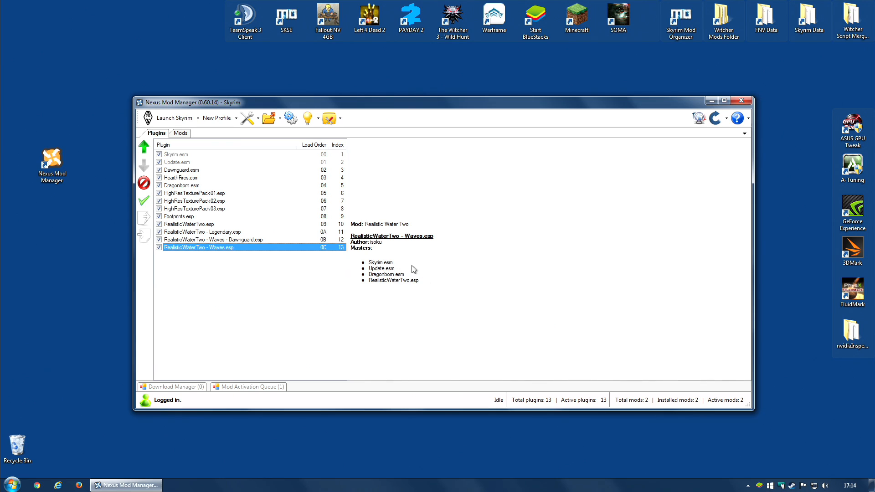
pyautogui.moveTo(435, 288)
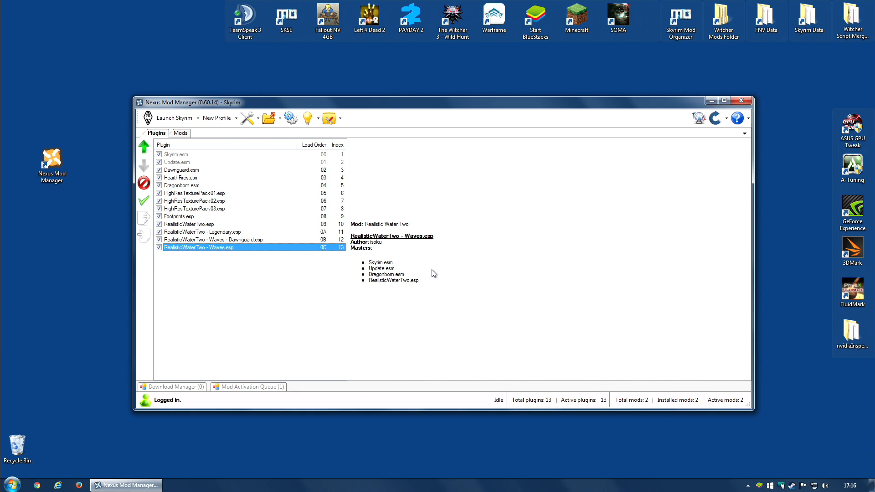
pyautogui.moveTo(374, 269)
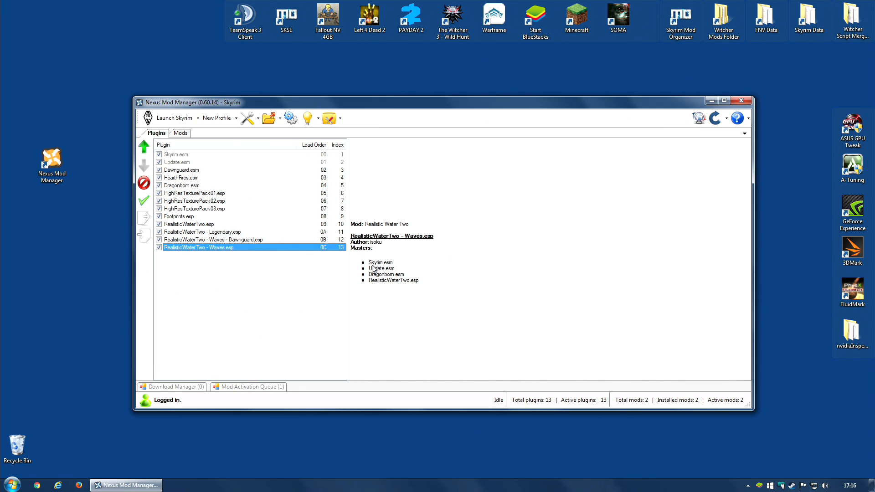
pyautogui.moveTo(229, 264)
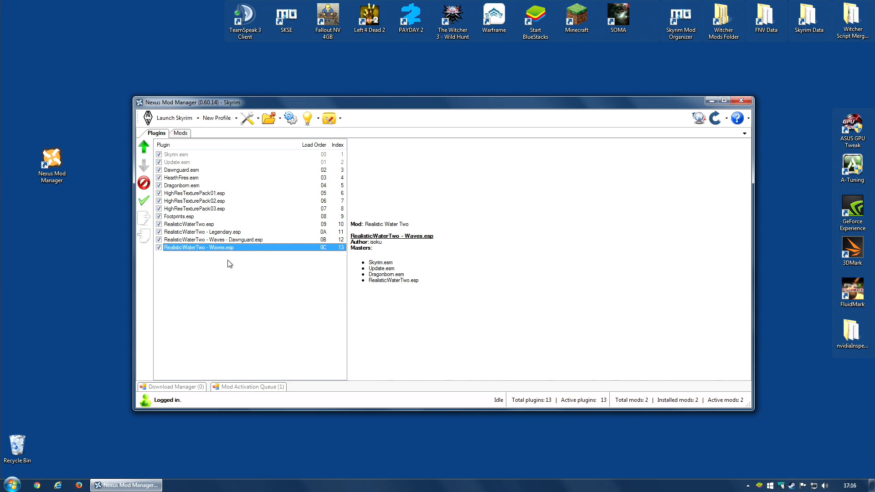
pyautogui.moveTo(388, 279)
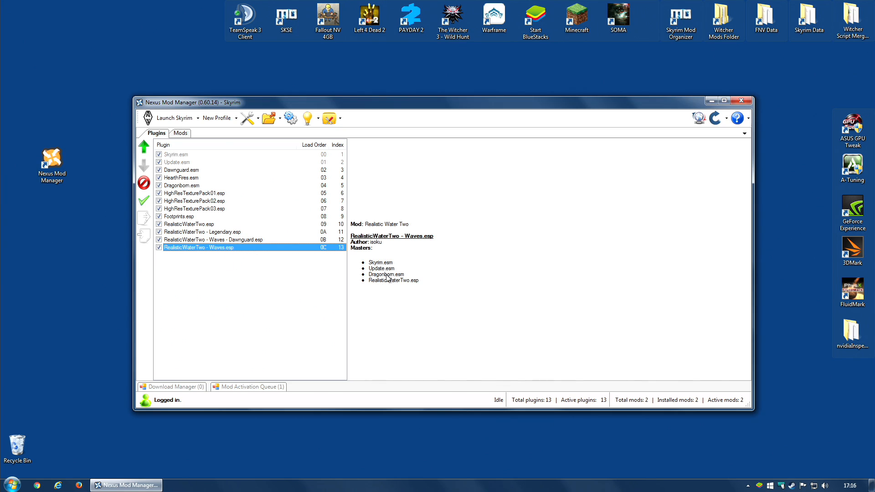
pyautogui.moveTo(427, 285)
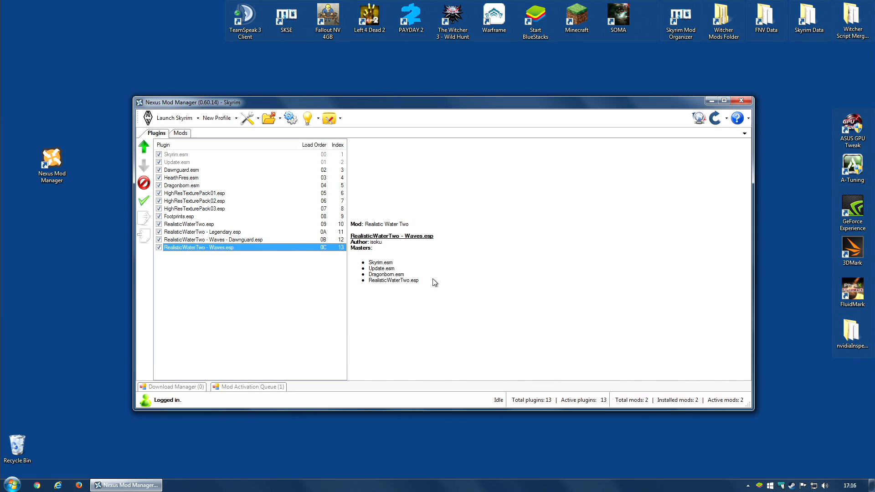
pyautogui.moveTo(381, 262)
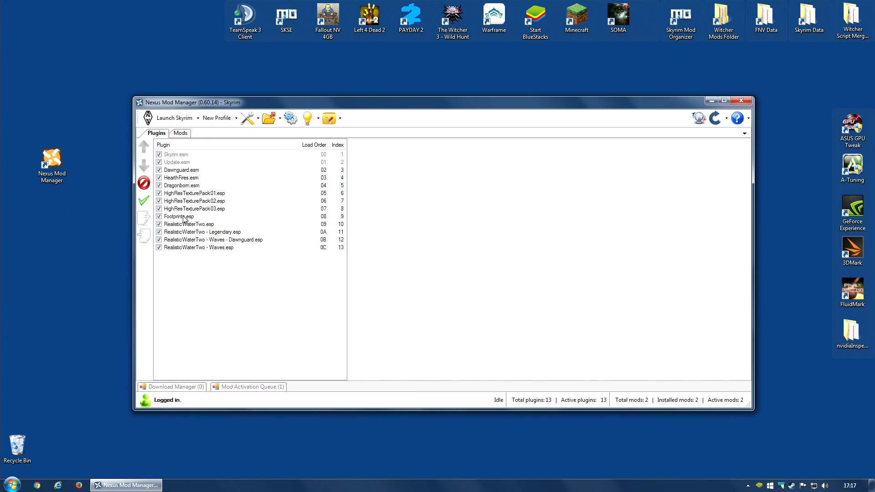
# Move Footprints.esp to the end of the load order at position 0C.
pyautogui.click(179, 216)
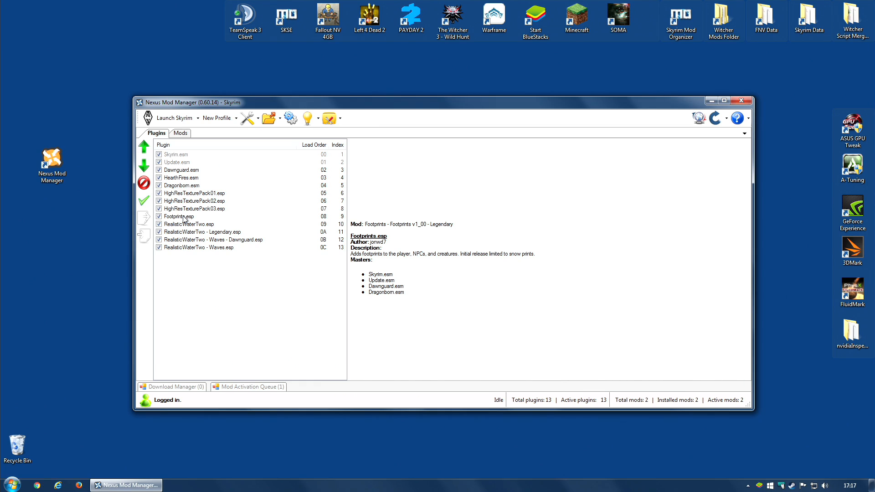
pyautogui.click(144, 166)
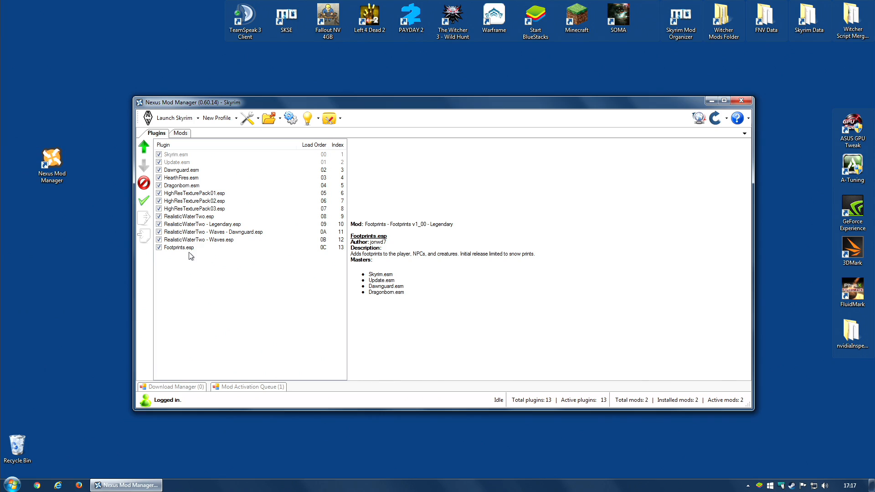
pyautogui.moveTo(200, 227)
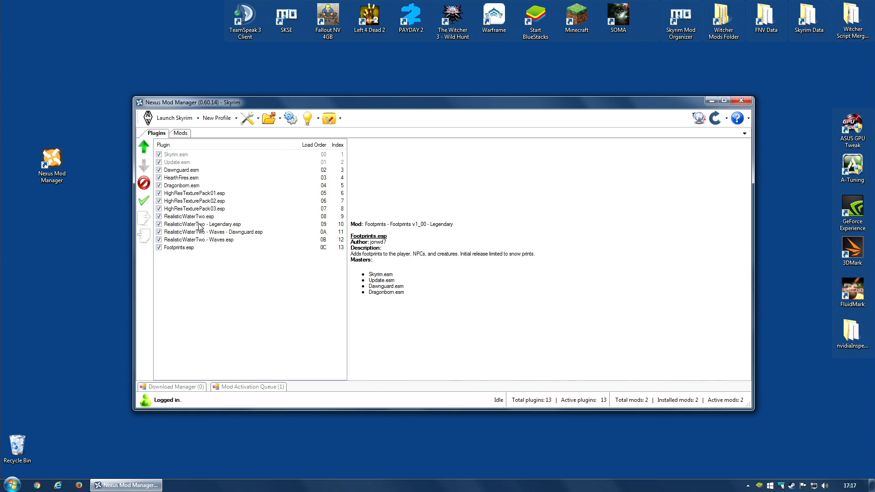
pyautogui.moveTo(224, 290)
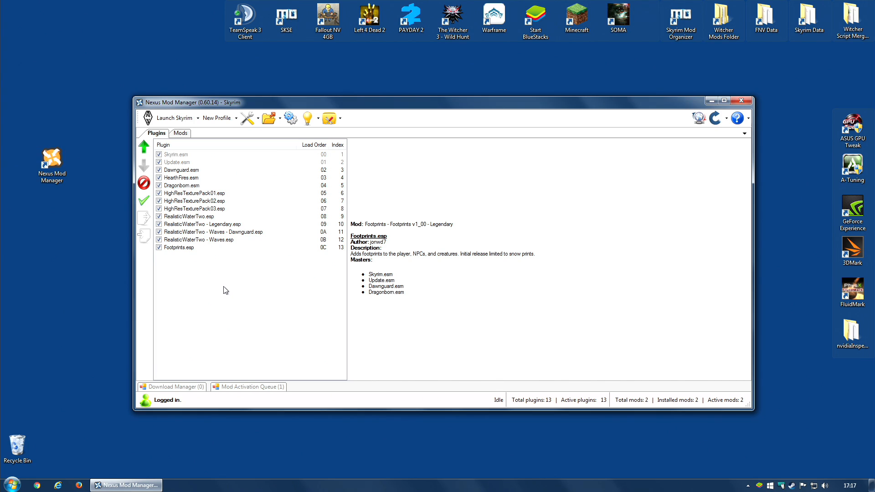
pyautogui.moveTo(234, 283)
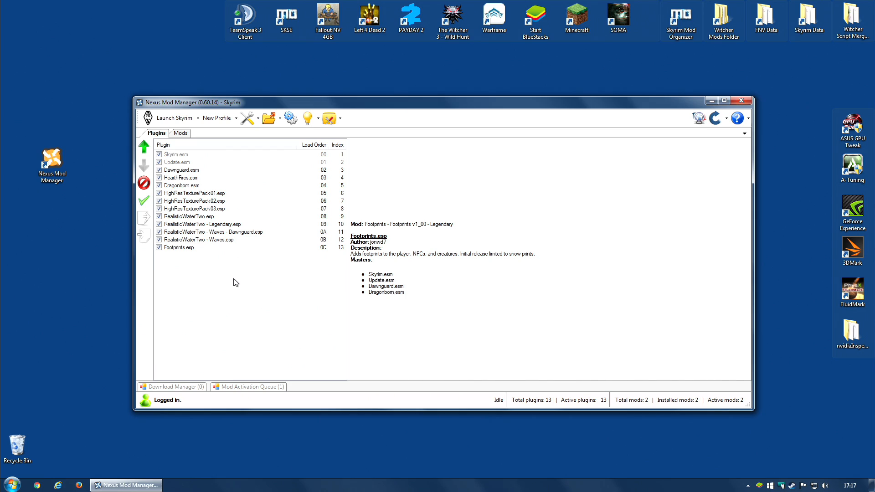
pyautogui.moveTo(189, 152)
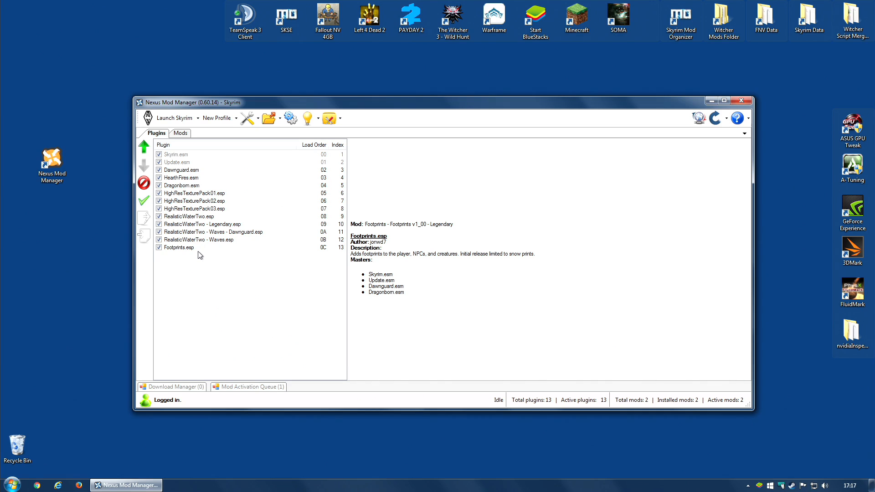
pyautogui.moveTo(251, 250)
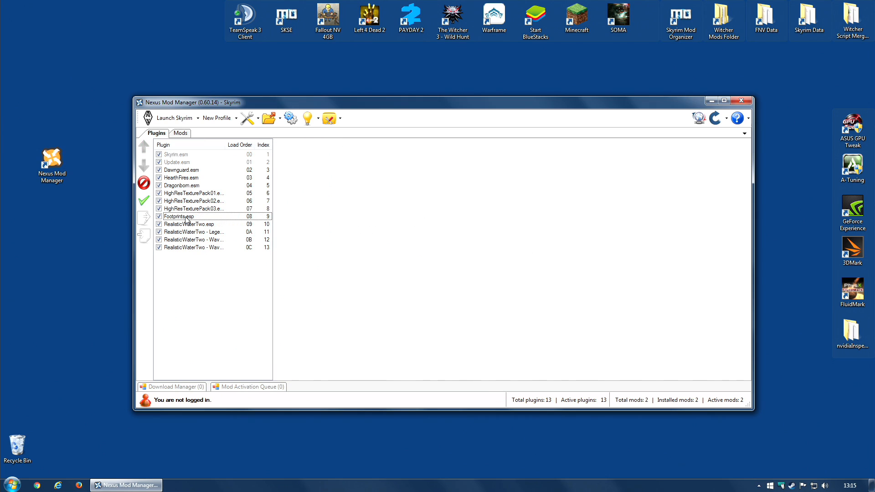
# Show the details of Footprints.esp in the Plugins list.
pyautogui.click(180, 216)
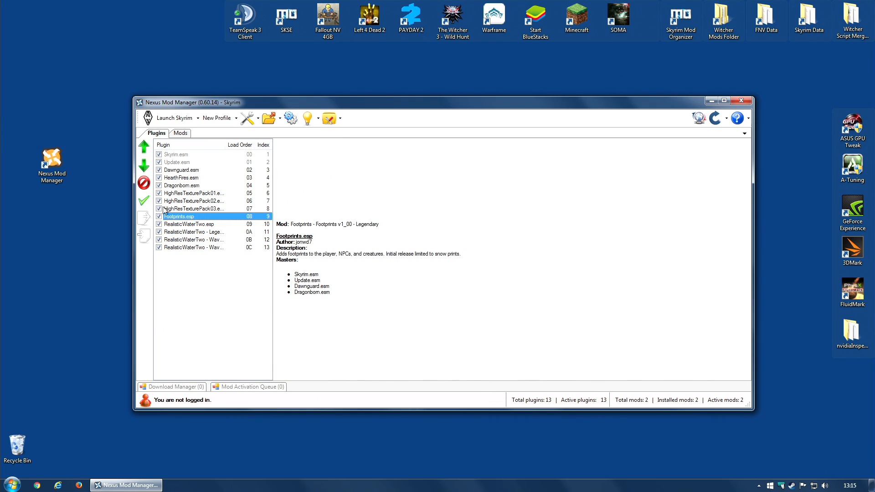
pyautogui.moveTo(144, 166)
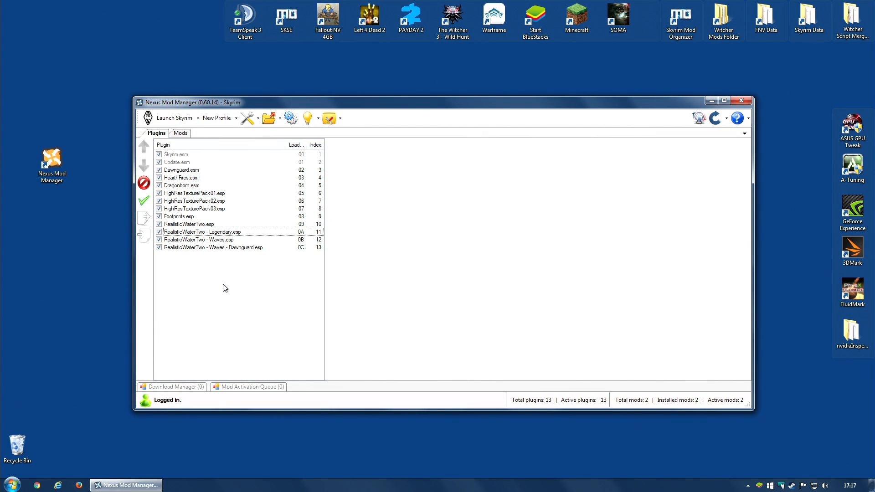
pyautogui.moveTo(208, 237)
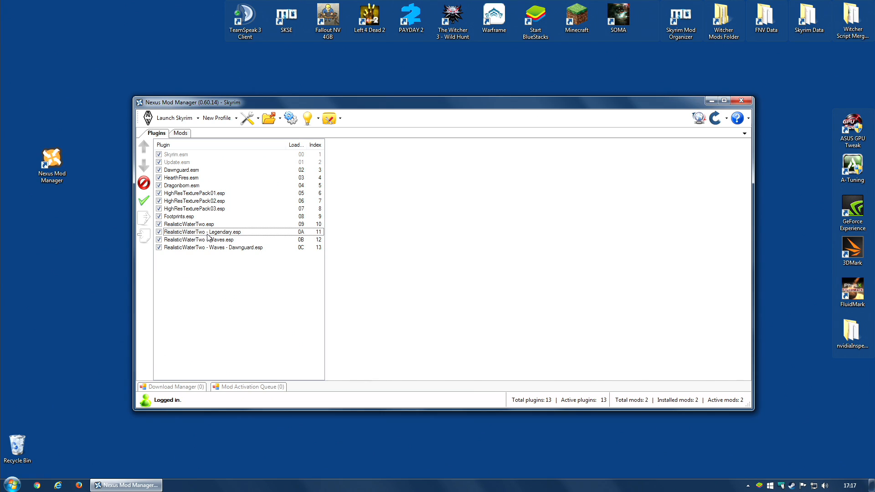
# View the details of RealisticWaterTwo - Legendary.esp, then of RealisticWaterTwo.esp.
pyautogui.click(202, 231)
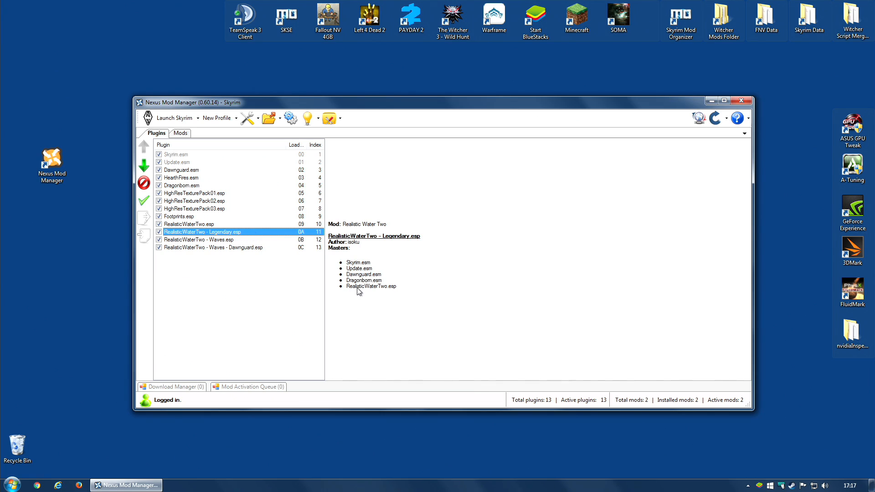
pyautogui.moveTo(395, 292)
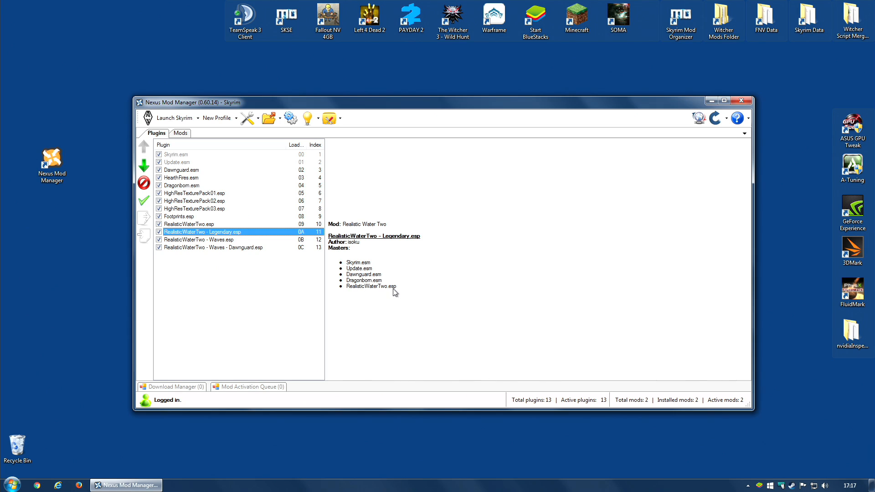
pyautogui.click(189, 223)
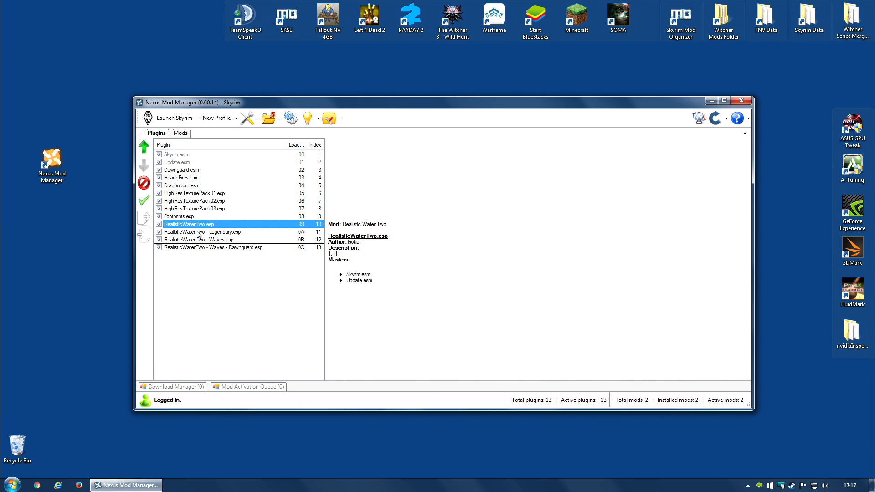
pyautogui.moveTo(210, 235)
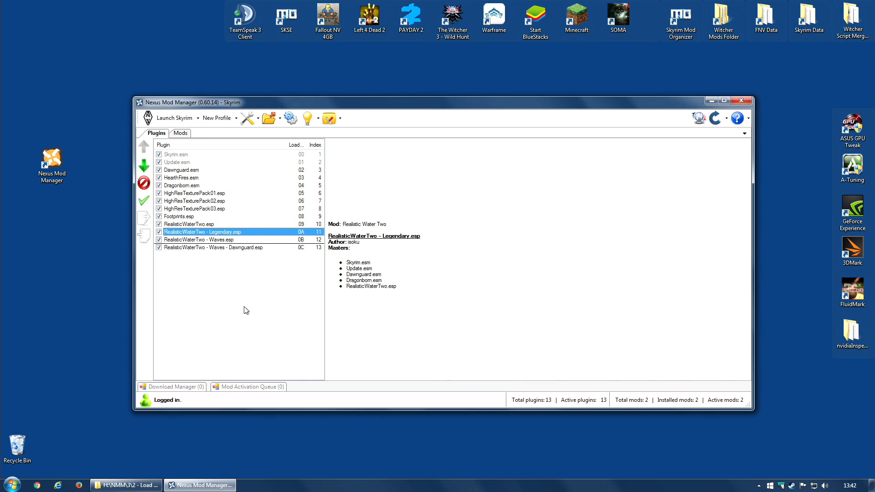
pyautogui.moveTo(247, 258)
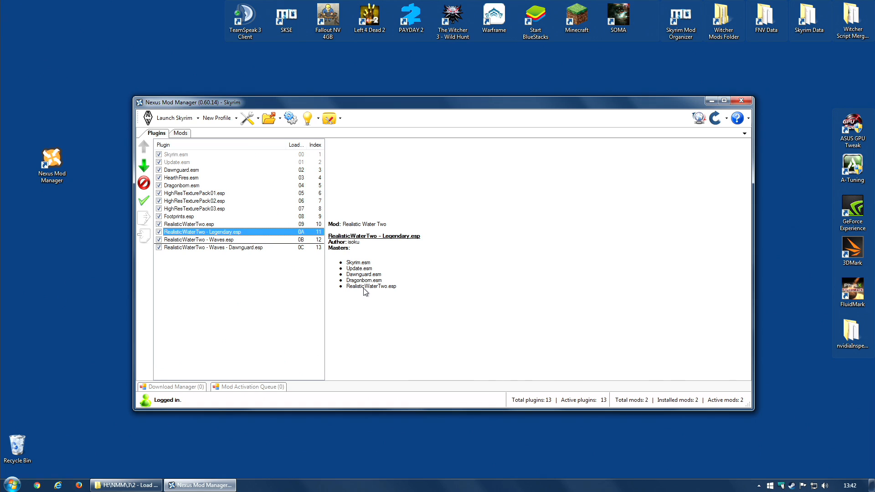
pyautogui.moveTo(246, 271)
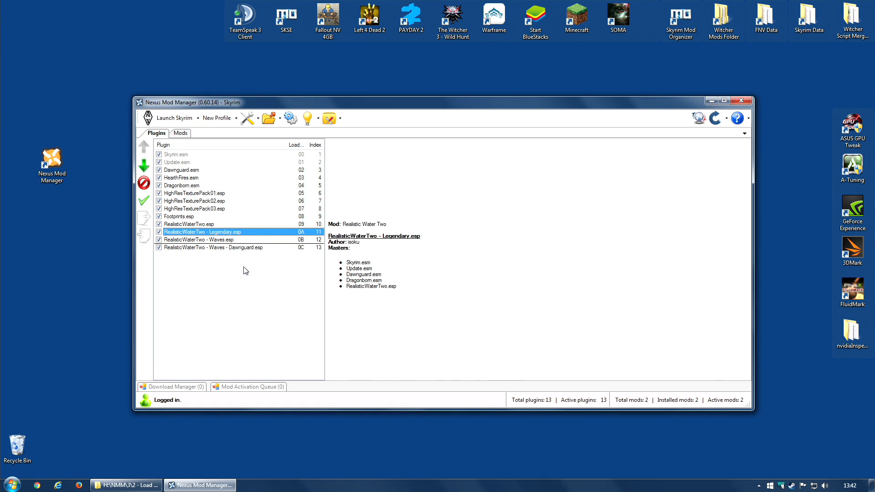
pyautogui.moveTo(229, 271)
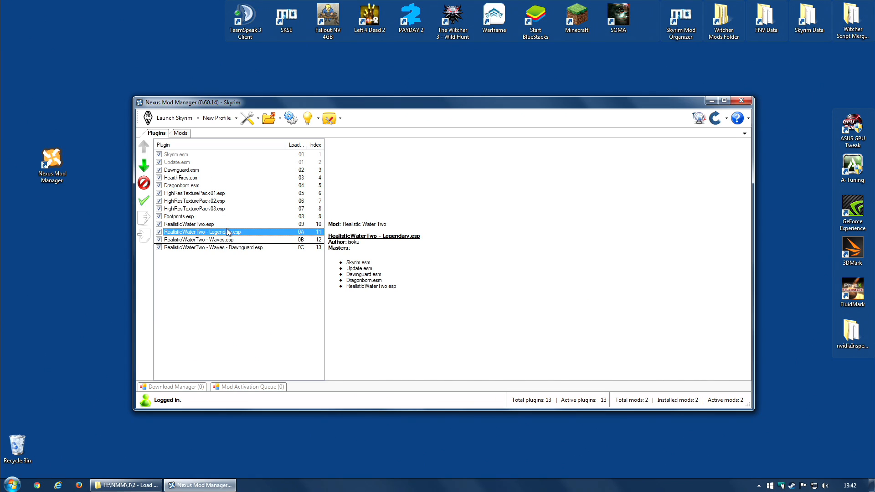
pyautogui.moveTo(266, 256)
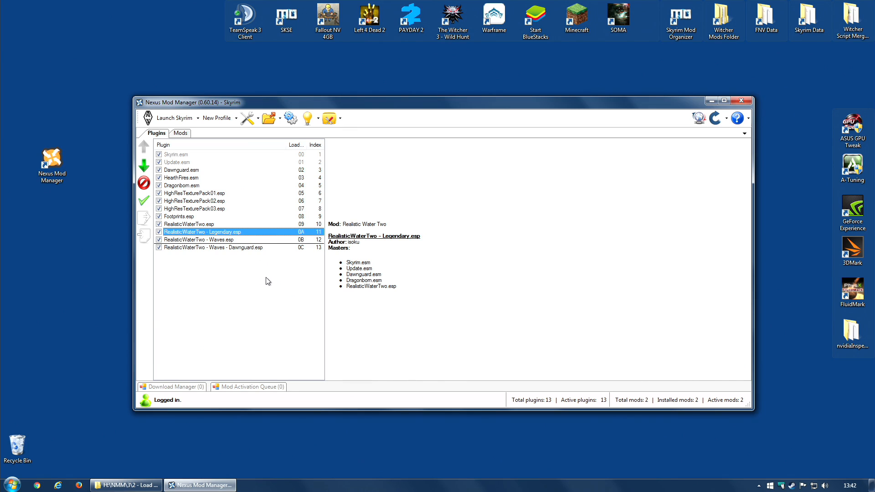
pyautogui.moveTo(264, 278)
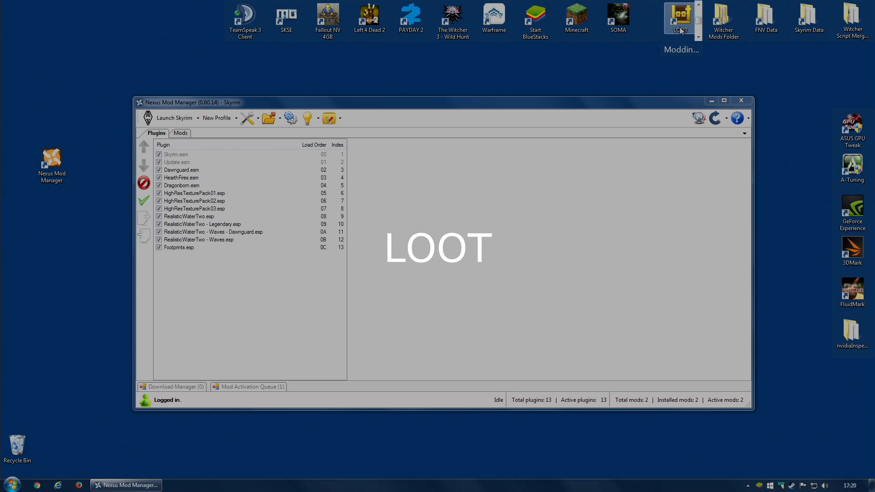
# Launch LOOT, move its window aside, and set TES V: Skyrim as the game.
pyautogui.click(680, 19)
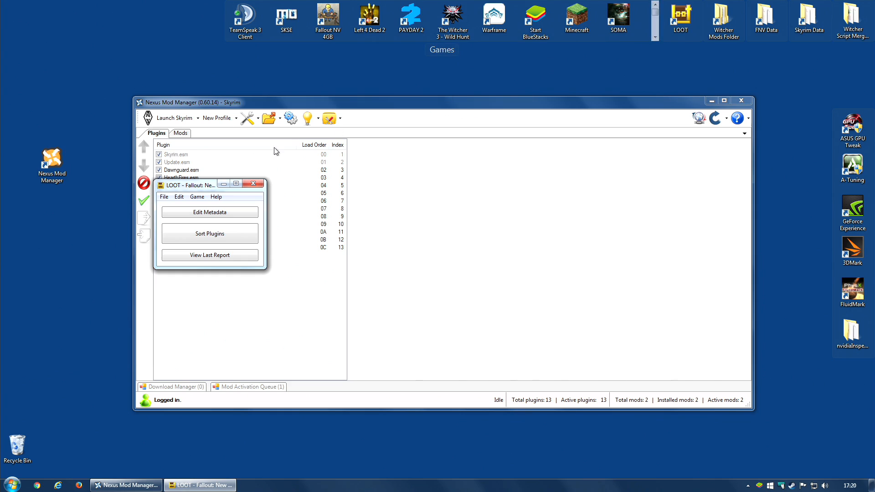
pyautogui.moveTo(190, 185); pyautogui.dragTo(129, 78)
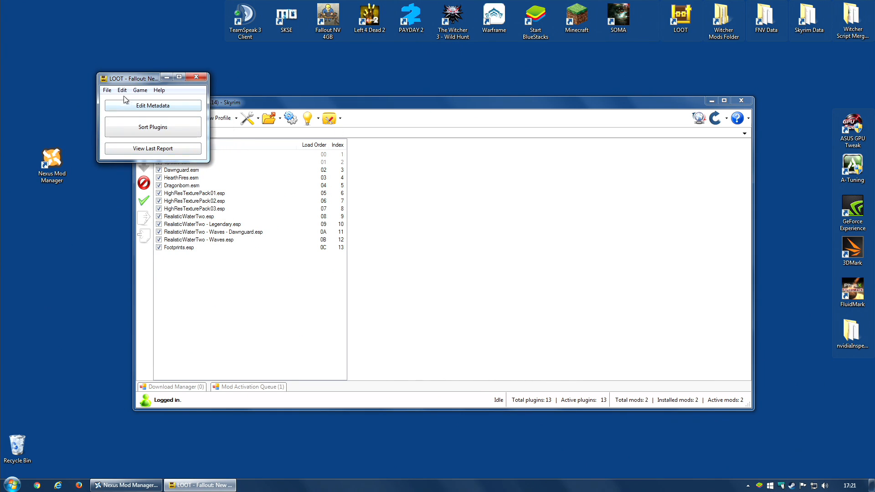
pyautogui.click(140, 89)
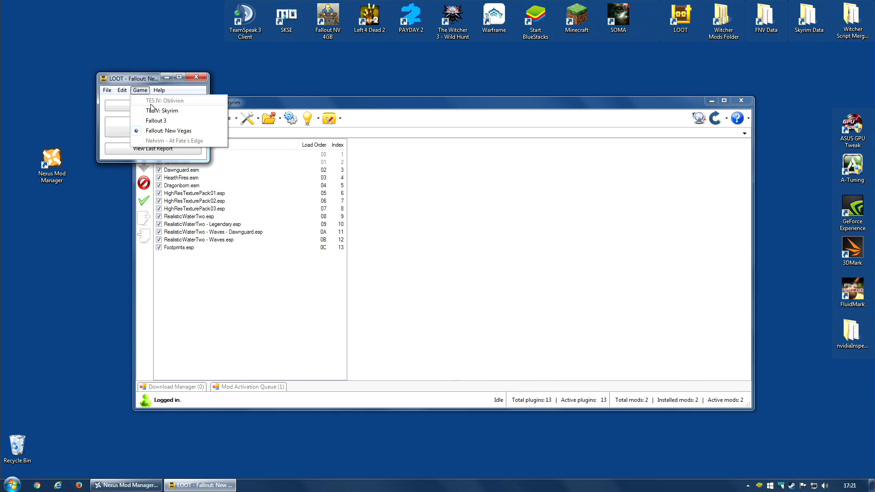
pyautogui.moveTo(168, 113)
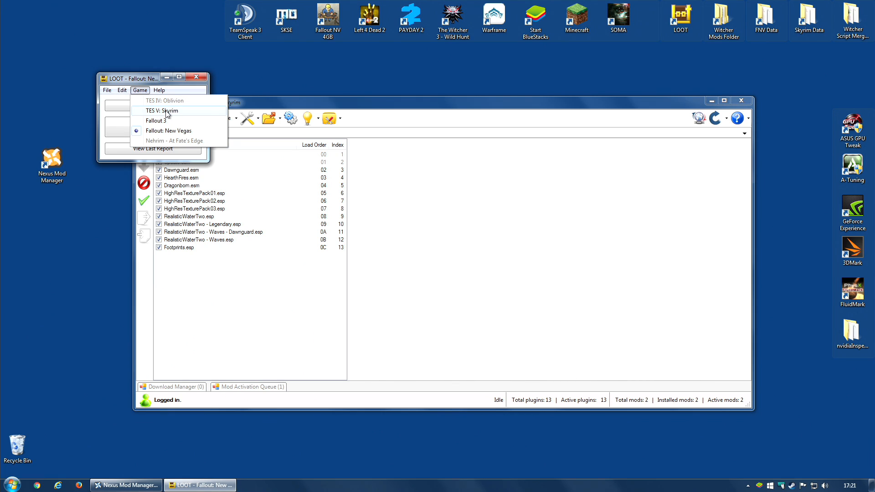
pyautogui.click(162, 111)
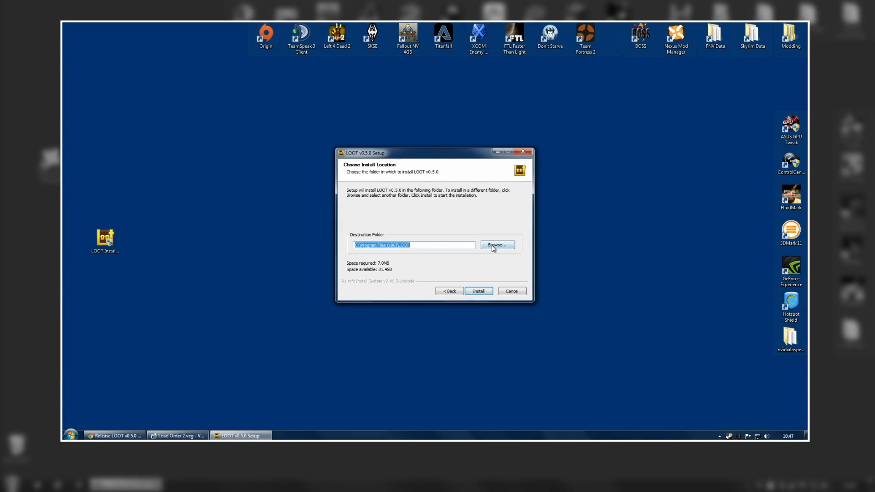
# Install LOOT v0.5.0 to C:\Program Files (x86)\LOOT.
pyautogui.click(497, 245)
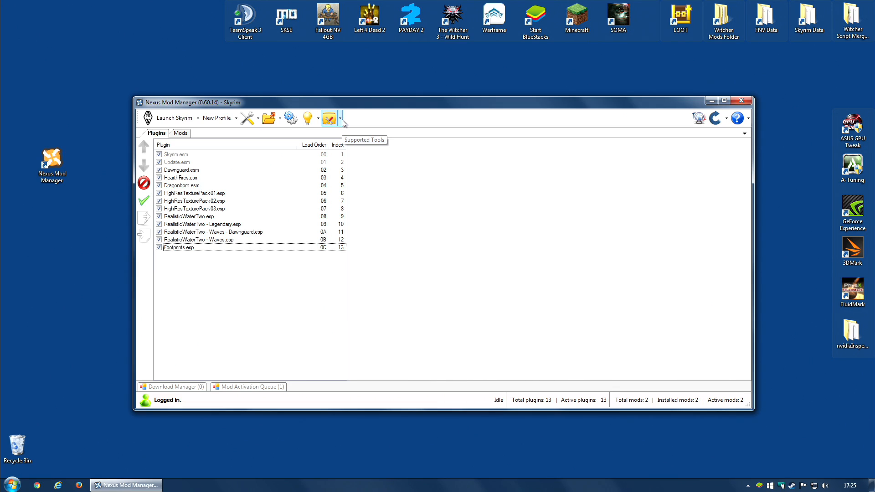
# Launch LOOT from the supported tools dropdown, close it, and reopen the dropdown.
pyautogui.click(341, 118)
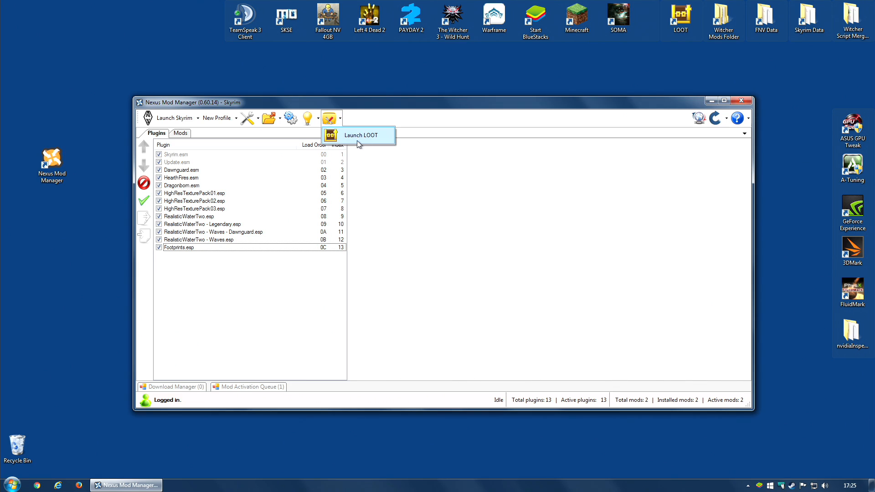
pyautogui.click(358, 134)
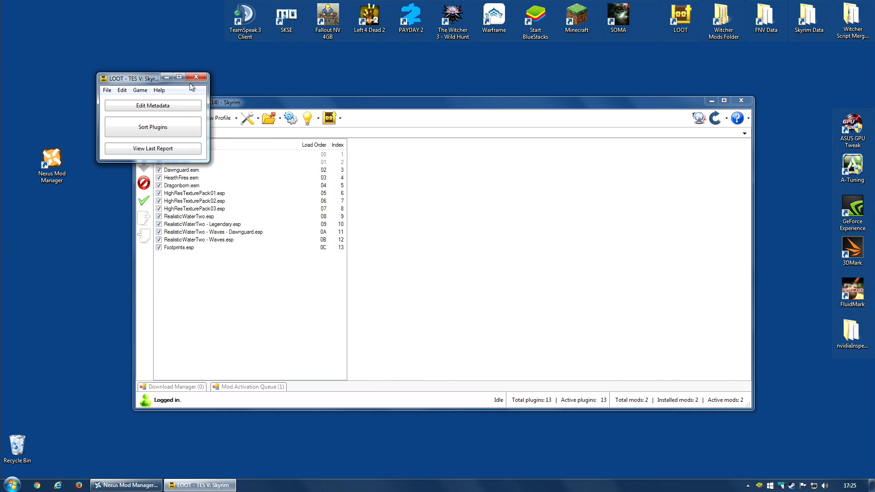
pyautogui.click(196, 77)
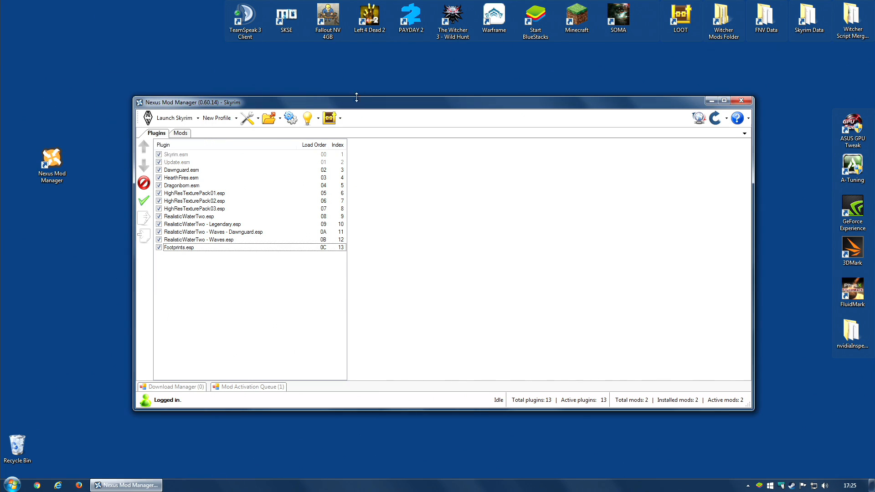
pyautogui.click(339, 118)
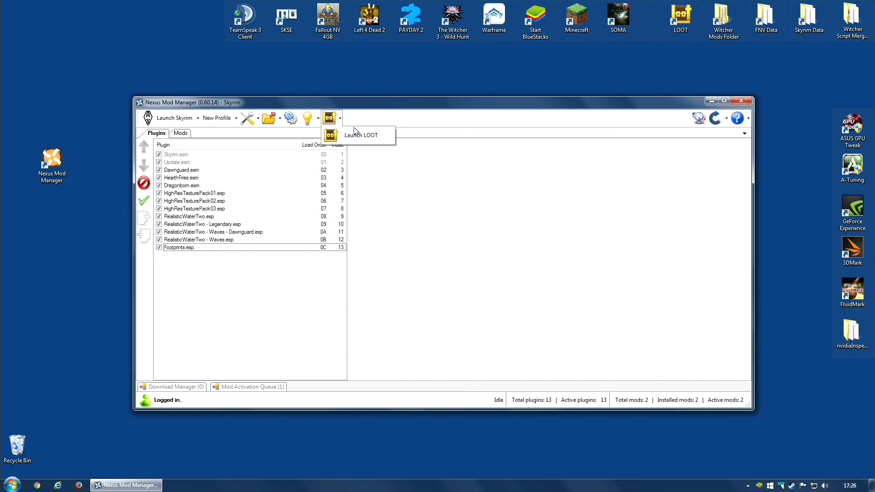
pyautogui.moveTo(361, 135)
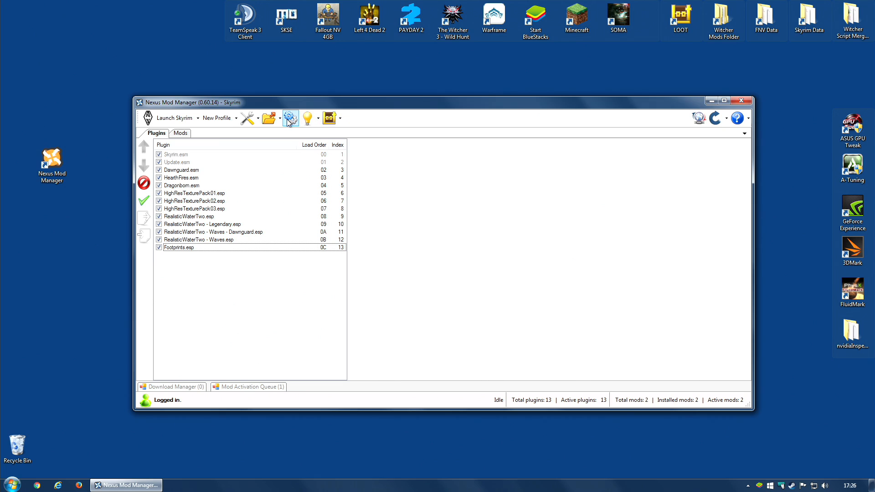
# Set LOOT's path to C:\Program Files (x86)\LOOT under Settings > Supported Tools and save.
pyautogui.click(290, 117)
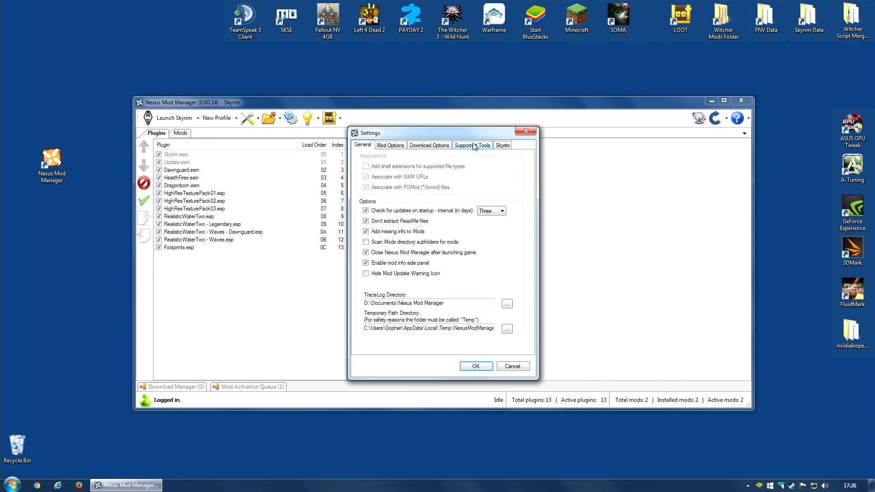
pyautogui.click(473, 144)
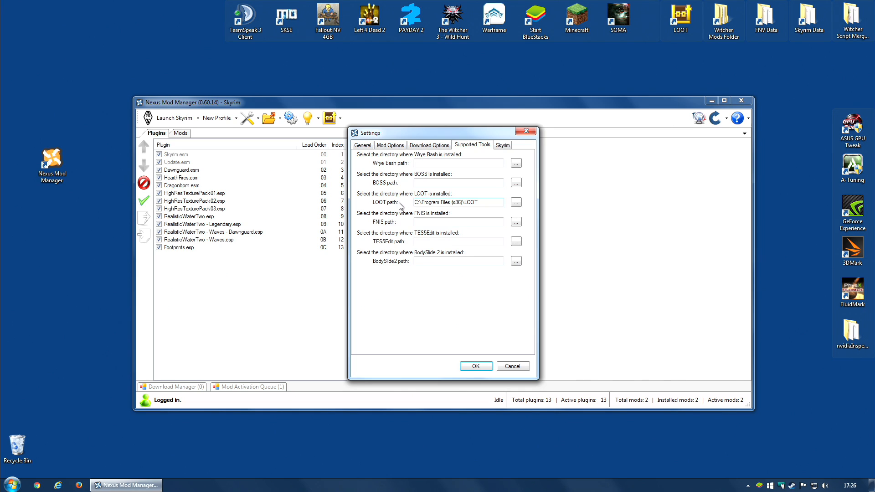
pyautogui.click(515, 164)
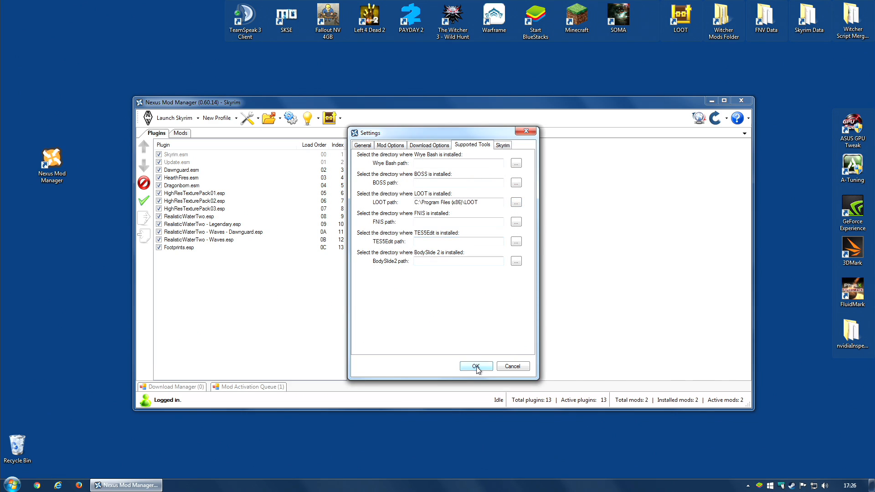
pyautogui.click(476, 366)
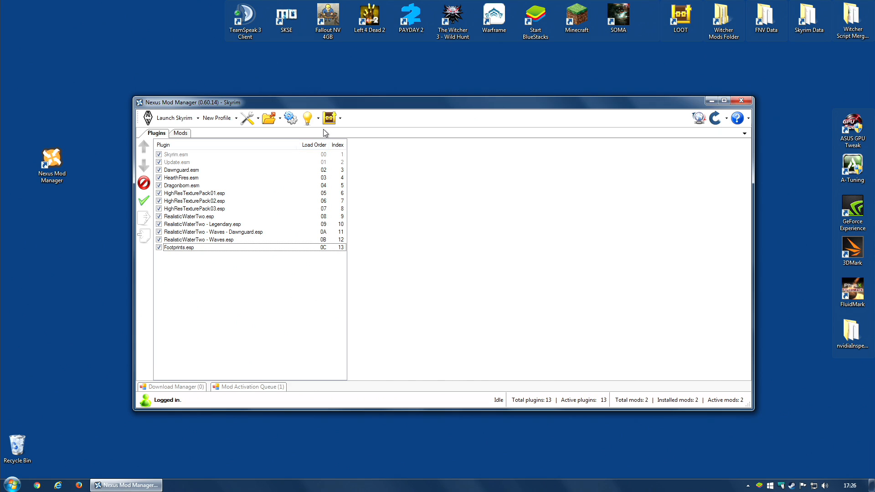
# Launch LOOT from the supported tools dropdown to sort the Skyrim plugins.
pyautogui.click(339, 118)
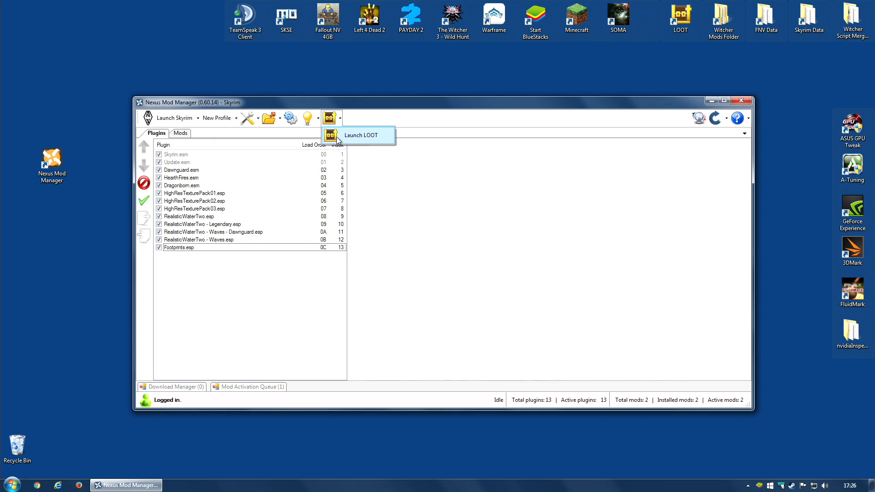
pyautogui.click(360, 134)
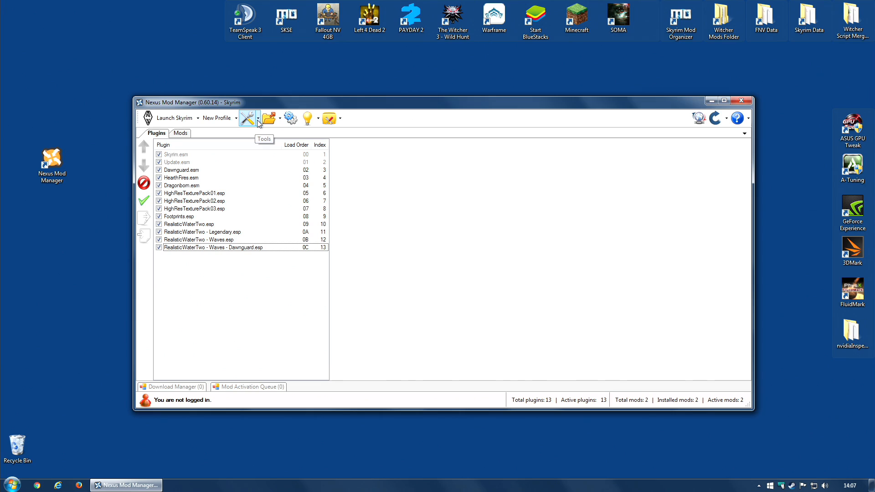
pyautogui.click(248, 117)
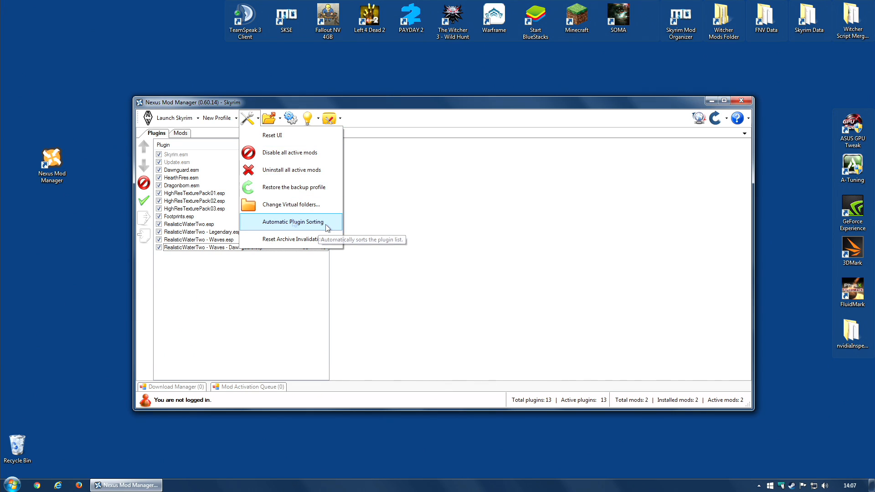
pyautogui.click(294, 222)
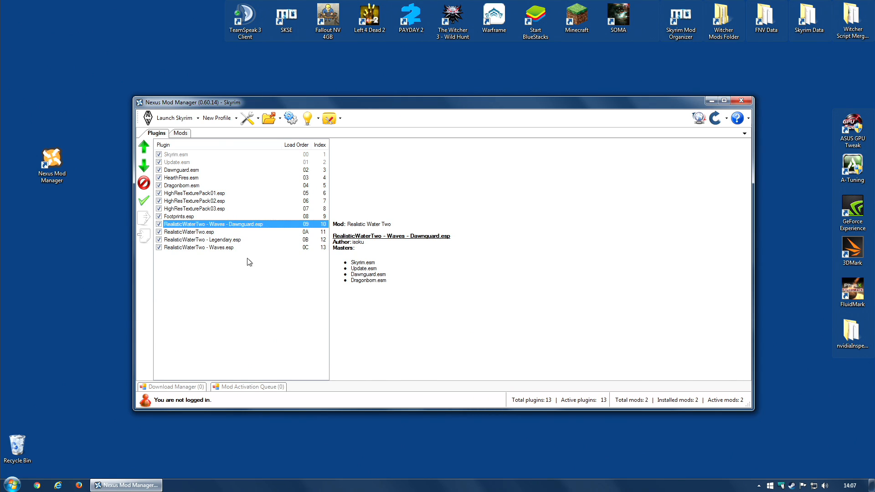
pyautogui.click(246, 118)
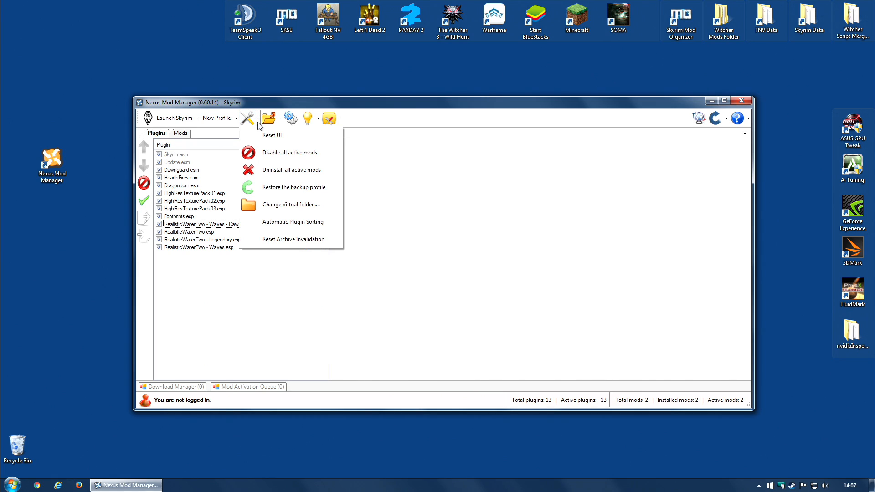
pyautogui.moveTo(316, 222)
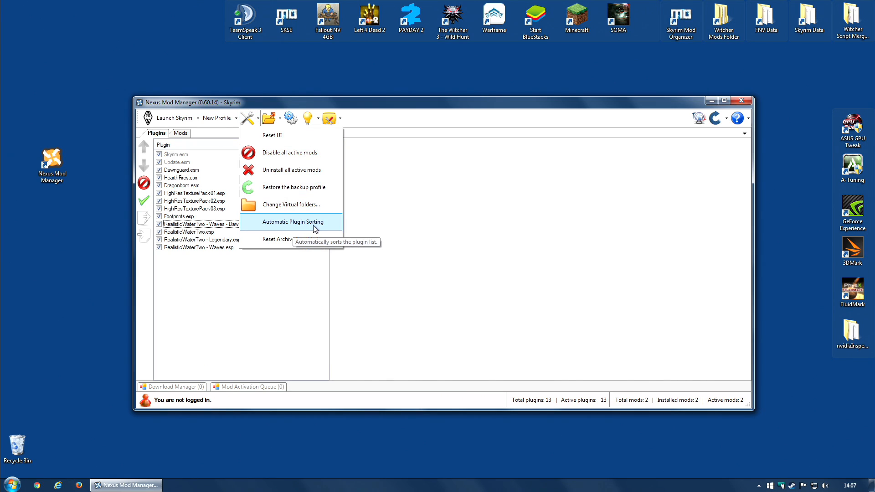
pyautogui.click(293, 222)
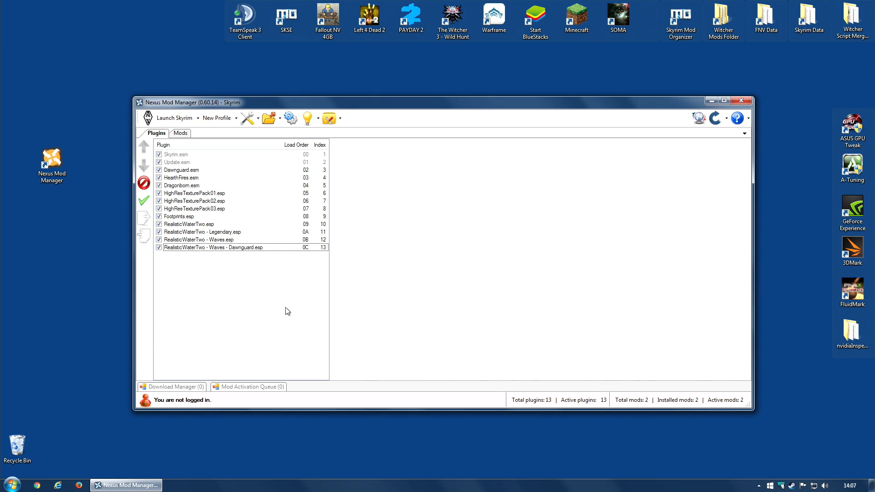
pyautogui.moveTo(226, 258)
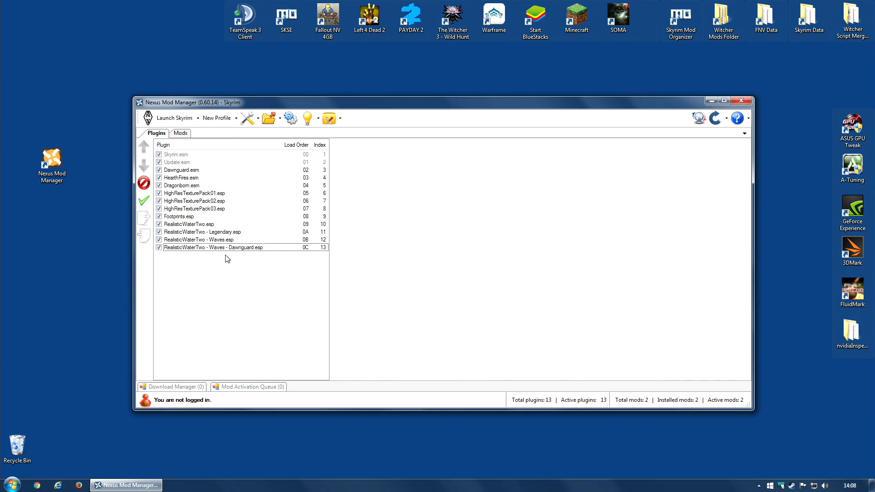
pyautogui.moveTo(227, 290)
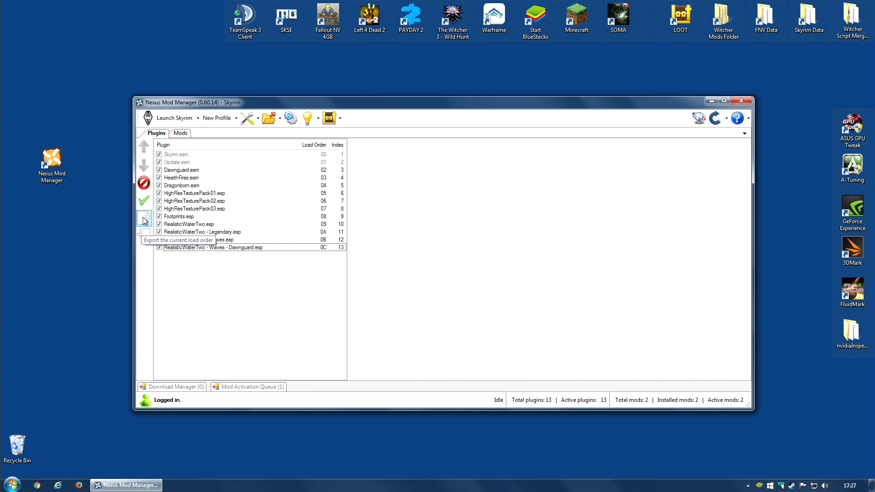
# Save the load order as a LoadOrder_Skyrim text file on the Desktop and right-click it.
pyautogui.click(144, 218)
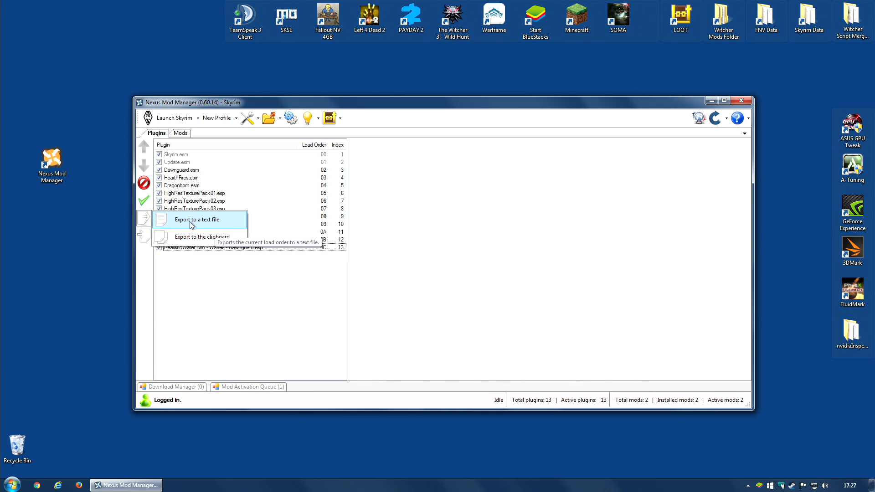
pyautogui.click(194, 219)
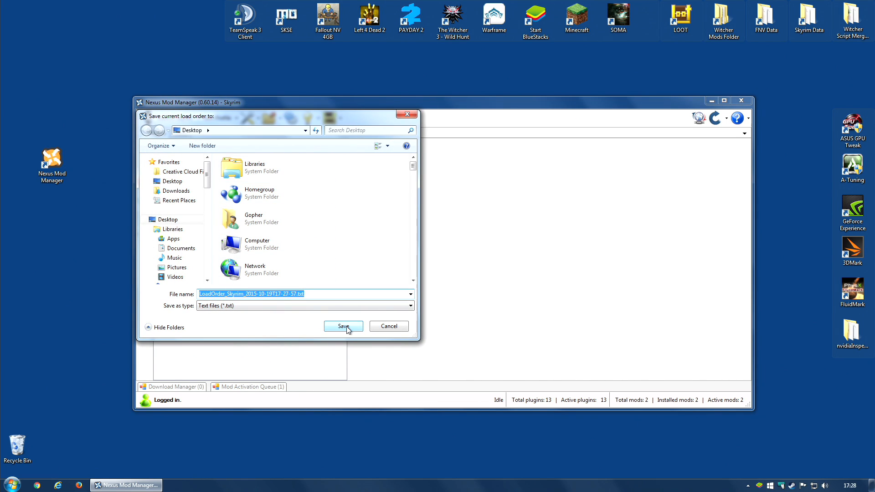
pyautogui.click(343, 326)
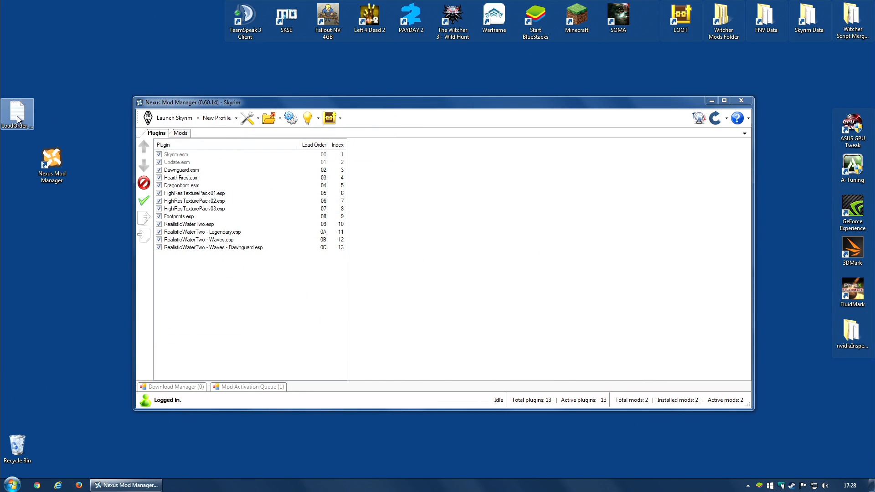
pyautogui.rightClick(17, 114)
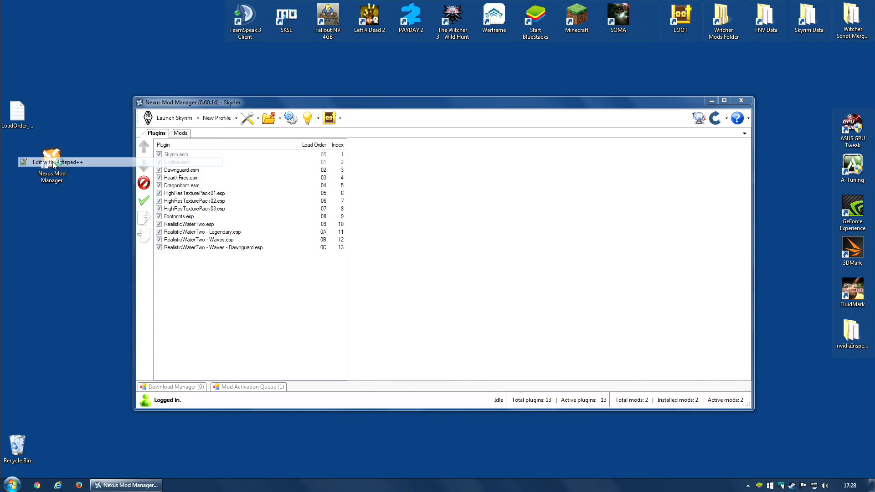
# Open the exported LoadOrder_Skyrim file in Notepad++.
pyautogui.click(56, 162)
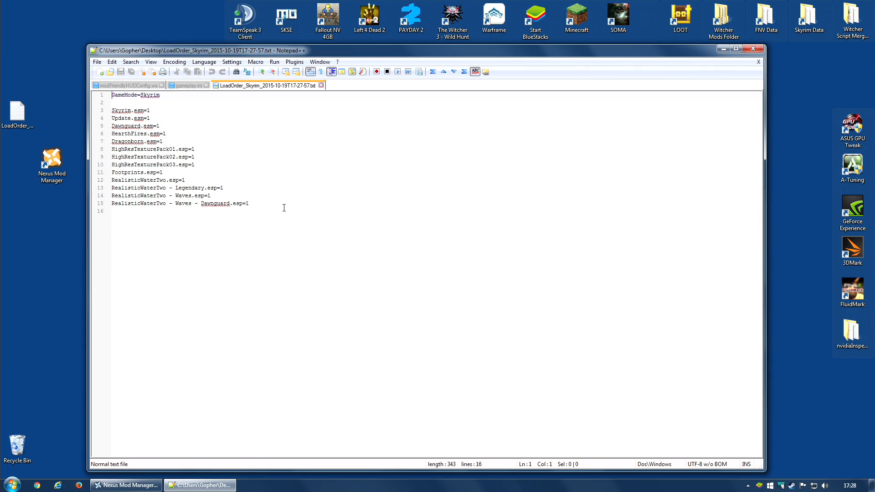
pyautogui.moveTo(178, 179)
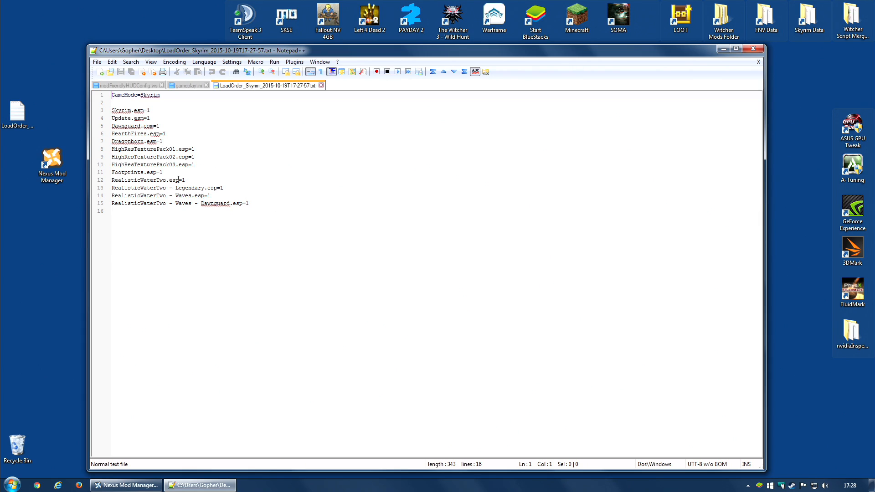
pyautogui.moveTo(286, 178)
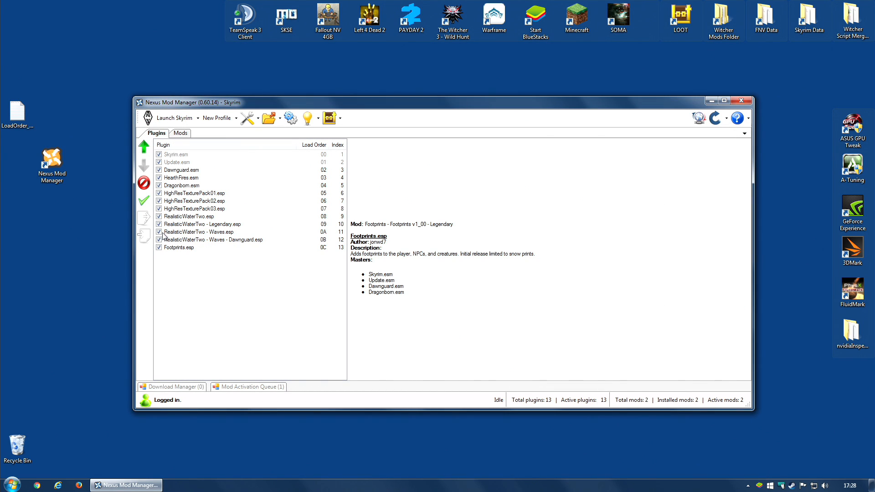
# Select RealisticWaterTwo.esp, import the LoadOrder_Skyrim file, and dismiss the success message.
pyautogui.click(188, 216)
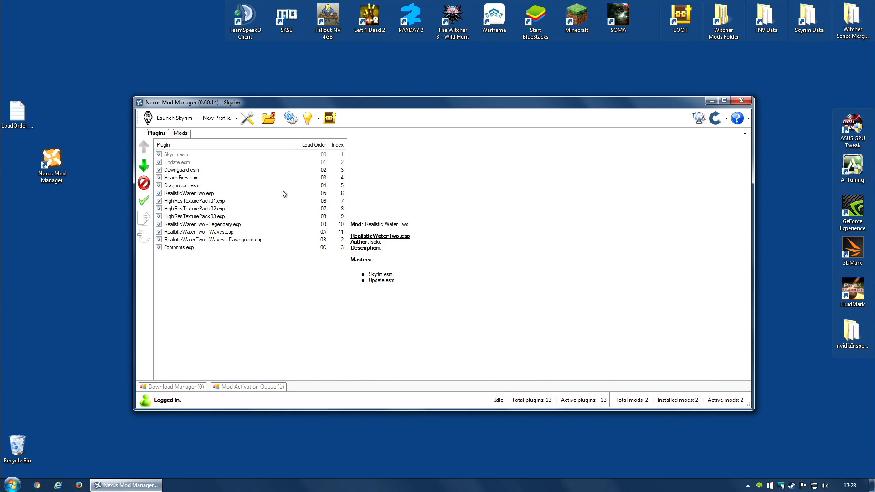
pyautogui.moveTo(144, 249)
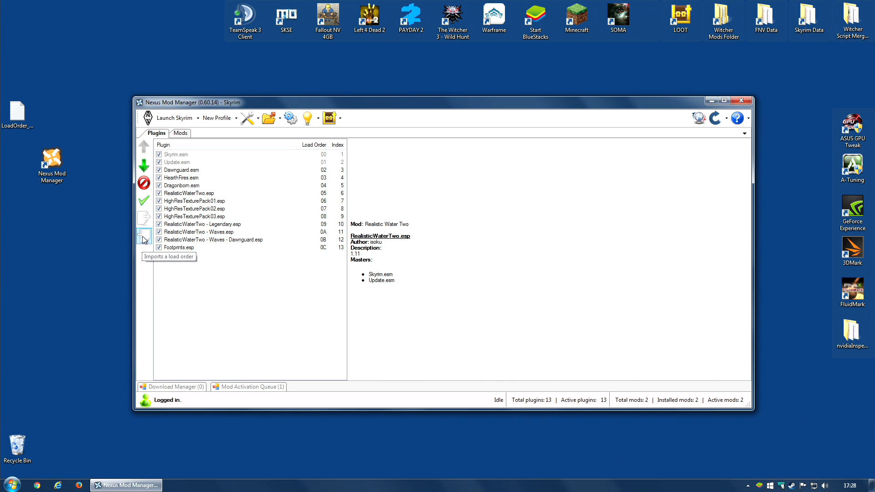
pyautogui.click(143, 235)
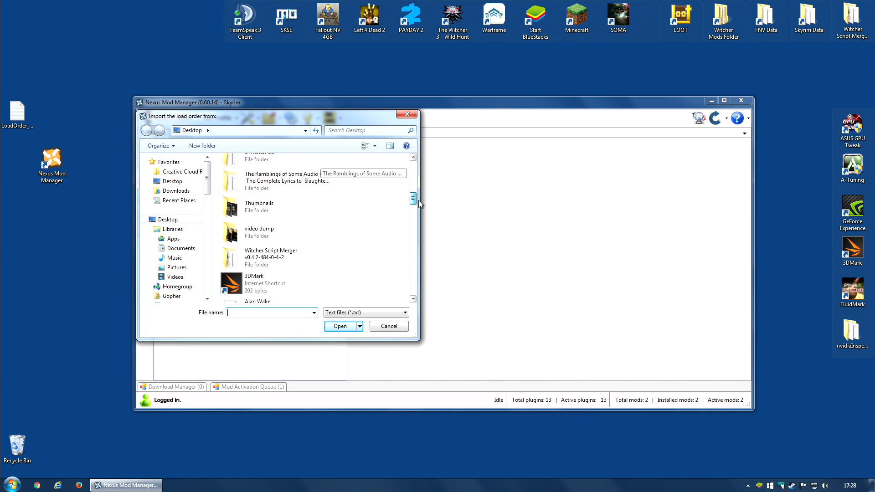
pyautogui.scroll(-3)
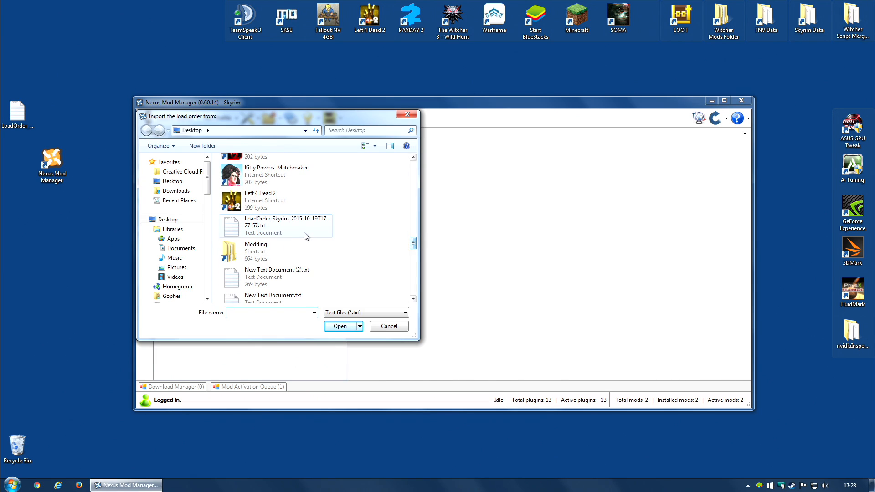
pyautogui.click(339, 326)
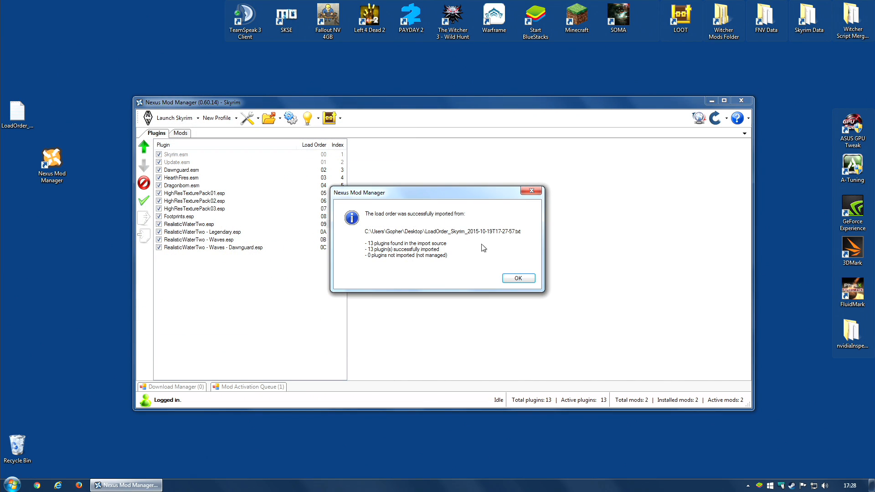
pyautogui.click(517, 278)
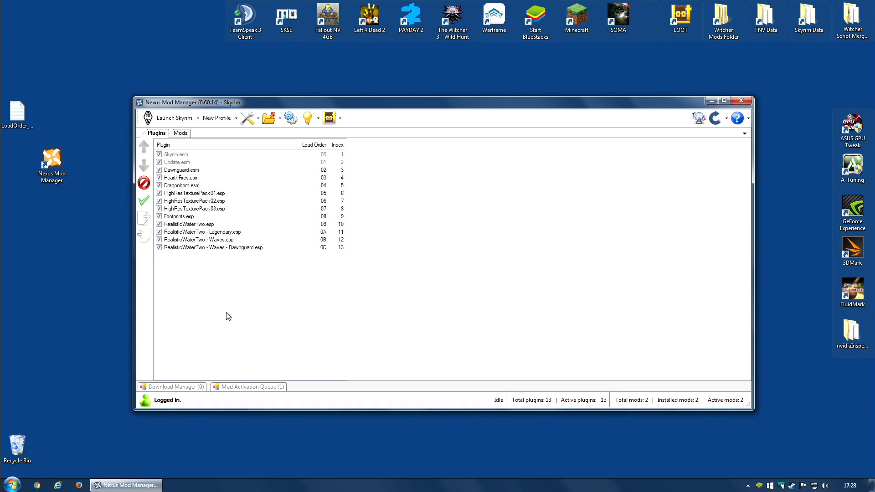
pyautogui.moveTo(413, 130)
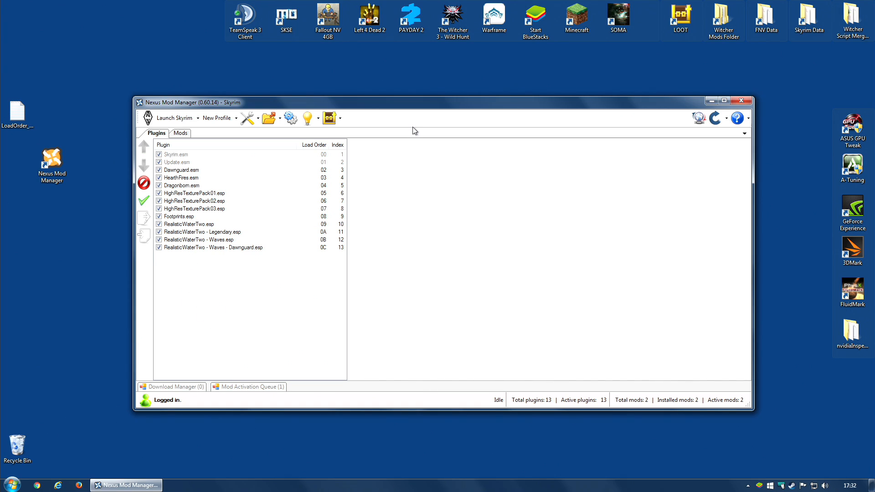
pyautogui.moveTo(55, 88)
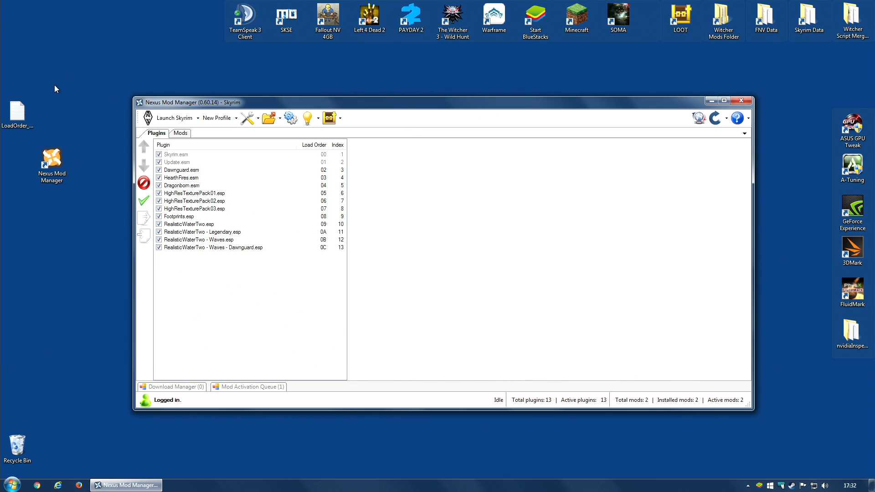
pyautogui.moveTo(419, 115)
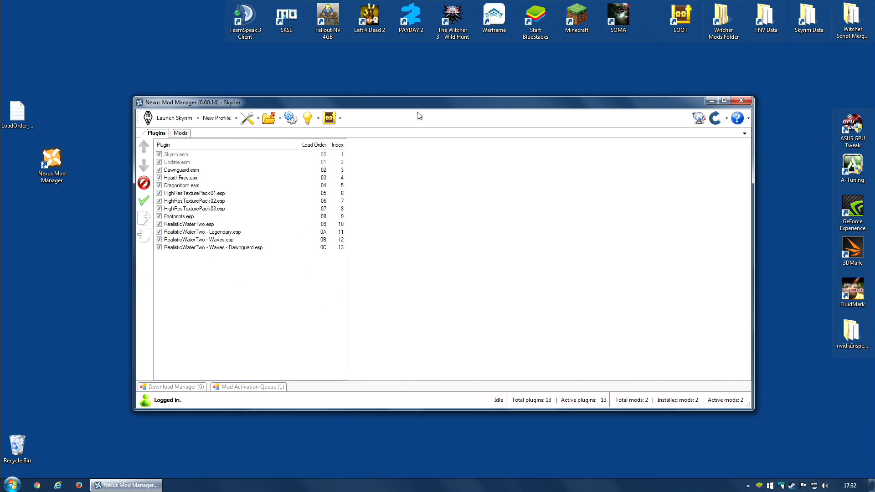
pyautogui.click(172, 118)
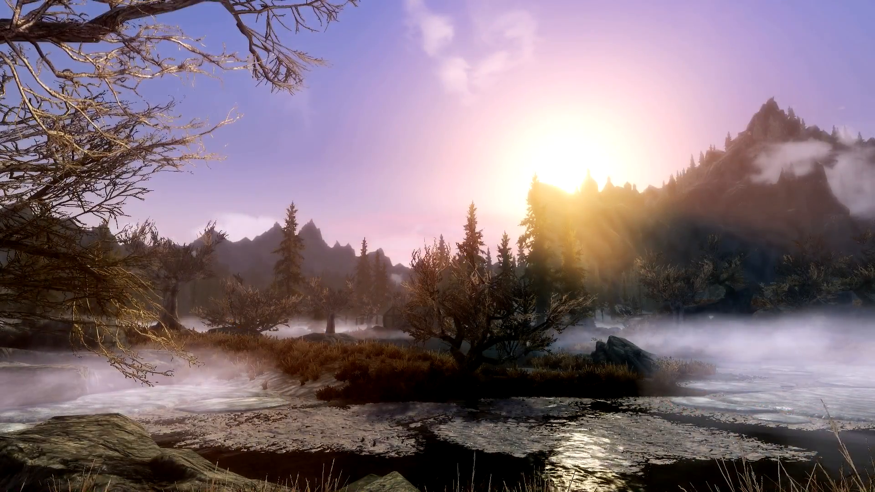